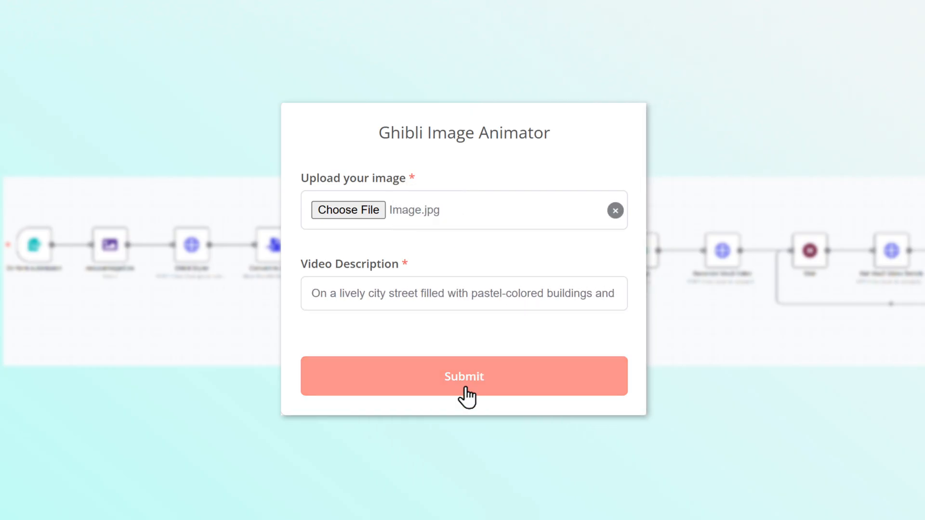
Submit the Ghibli Image Animator form with the chosen image and city-street video description
{"action": "left_click", "coordinate": [463, 375]}
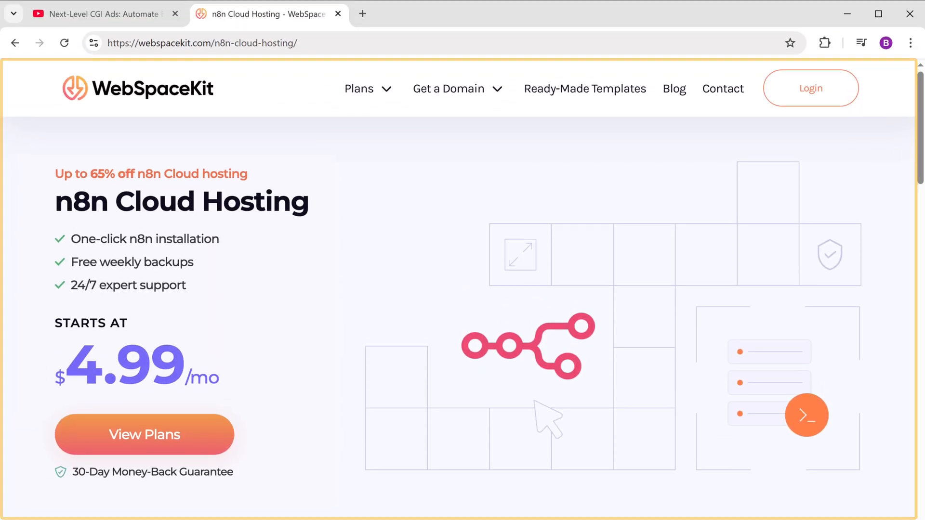
Order the n8n self-hosted plan with 12-month billing and check out
{"action": "scroll", "scroll_direction": "down", "scroll_amount": 3}
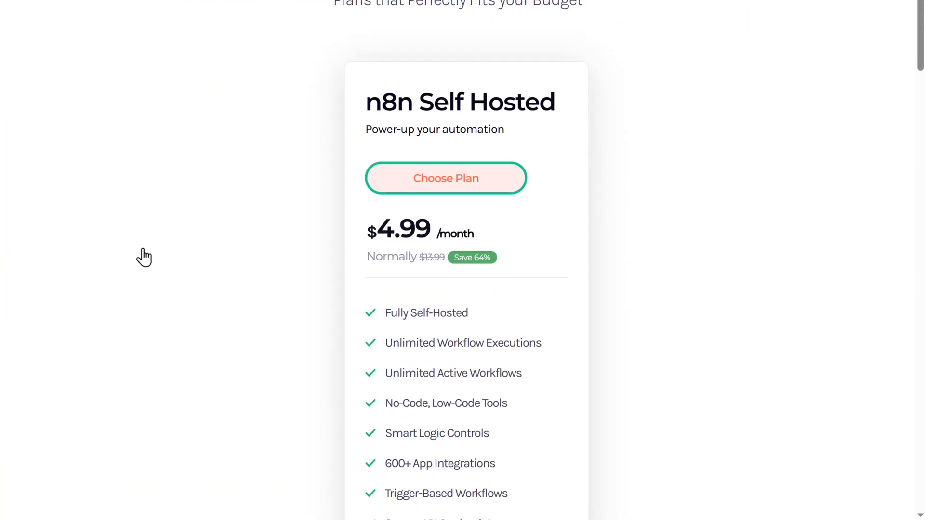
{"action": "left_click", "coordinate": [444, 178]}
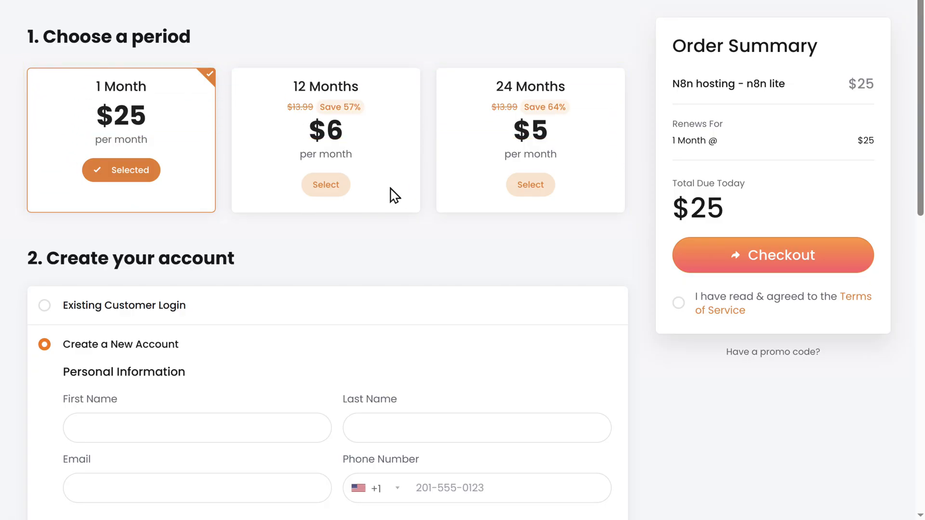
{"action": "left_click", "coordinate": [325, 184]}
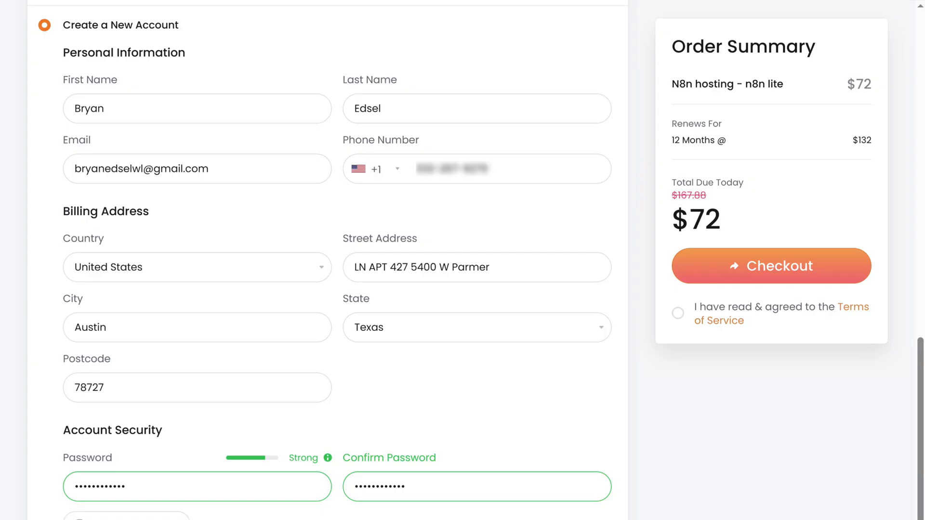
{"action": "scroll", "scroll_direction": "down", "scroll_amount": 3}
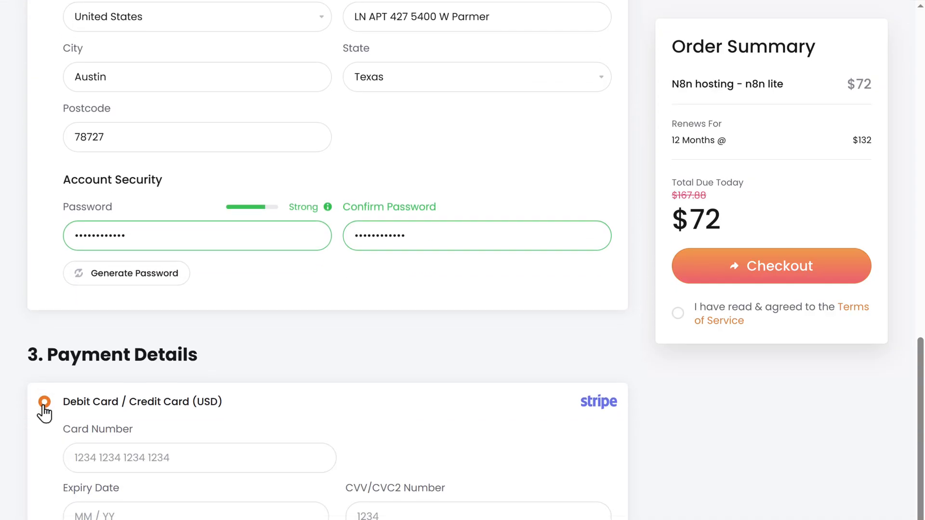
{"action": "scroll", "scroll_direction": "down", "scroll_amount": 3}
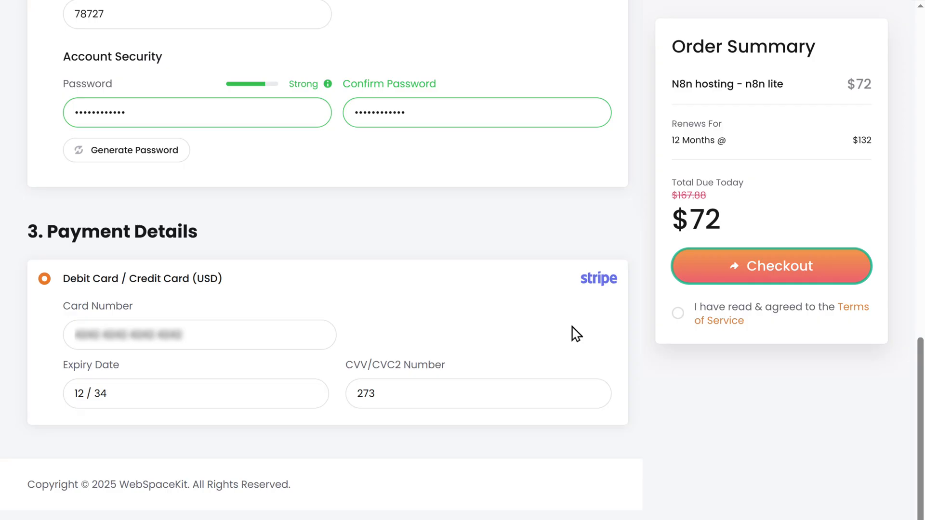
{"action": "left_click", "coordinate": [770, 266]}
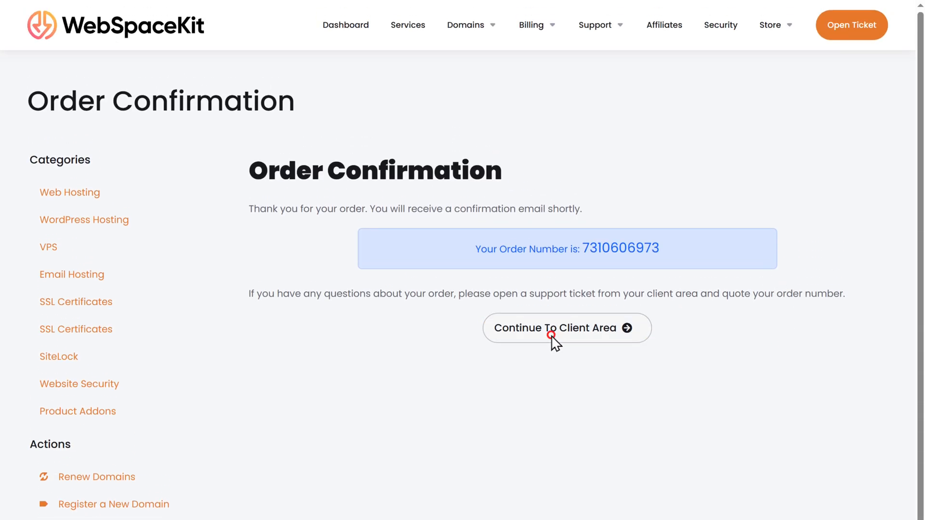
Go to the client area, launch n8n setup and submit the owner account details
{"action": "left_click", "coordinate": [557, 328]}
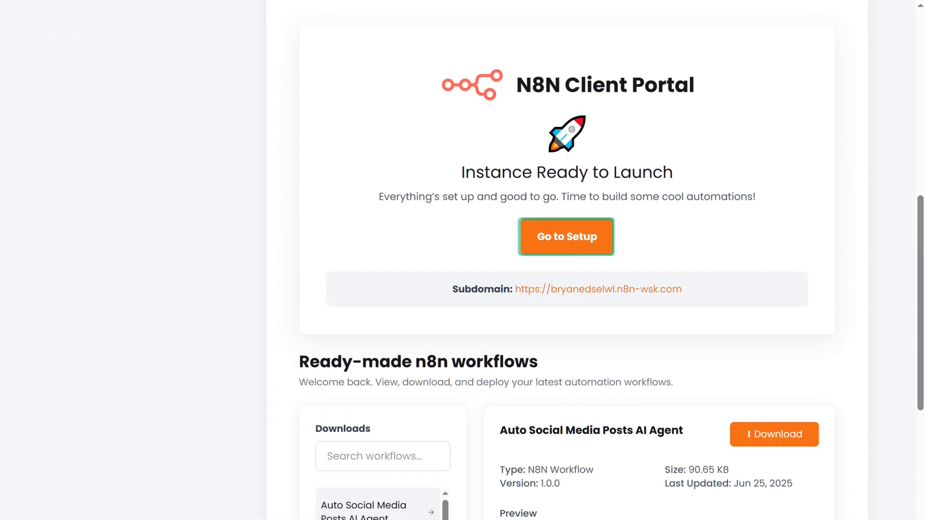
{"action": "left_click", "coordinate": [565, 236]}
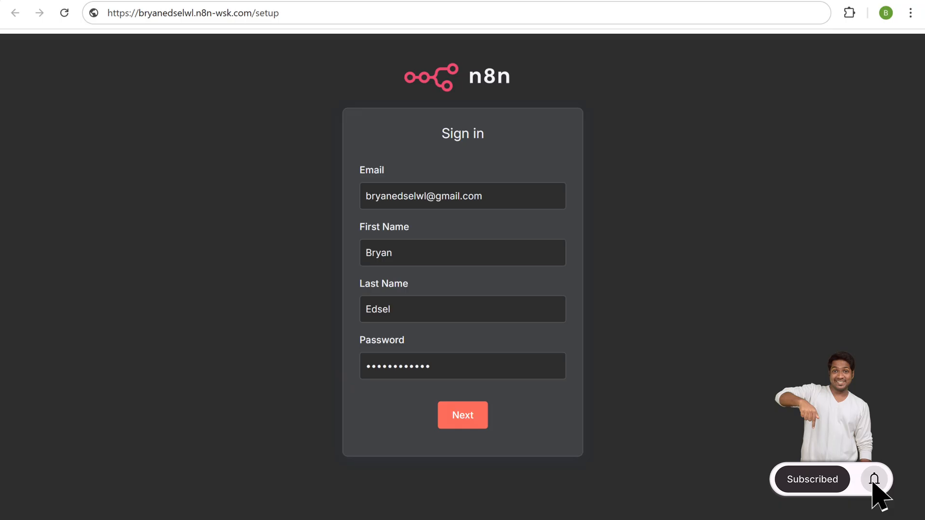
{"action": "left_click", "coordinate": [462, 414]}
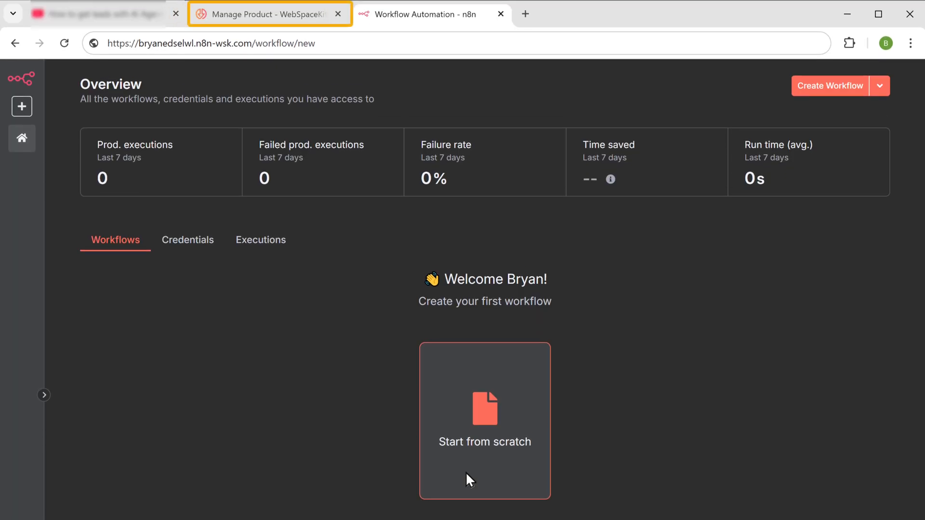
Download the Photo to Ghibli Video AI Agent workflow from the client area, then return to n8n
{"action": "left_click", "coordinate": [259, 14]}
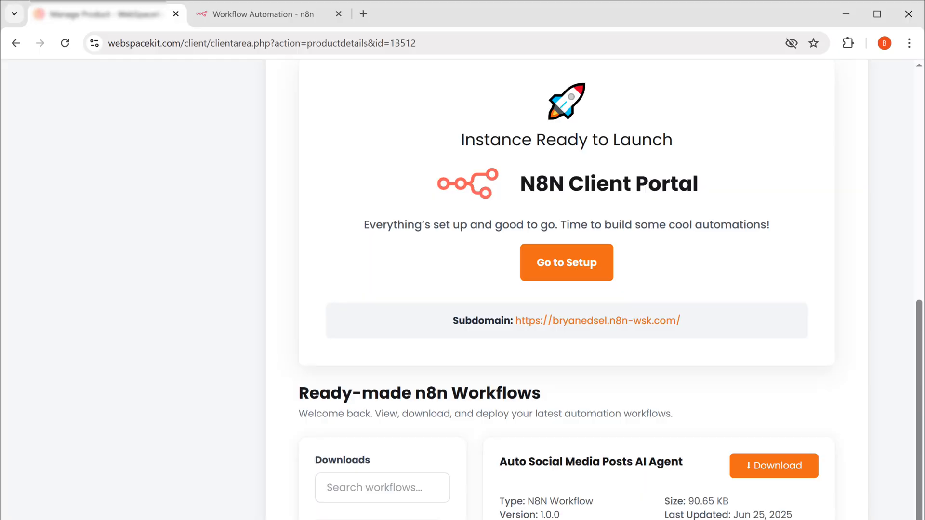
{"action": "scroll", "scroll_direction": "down", "scroll_amount": 3}
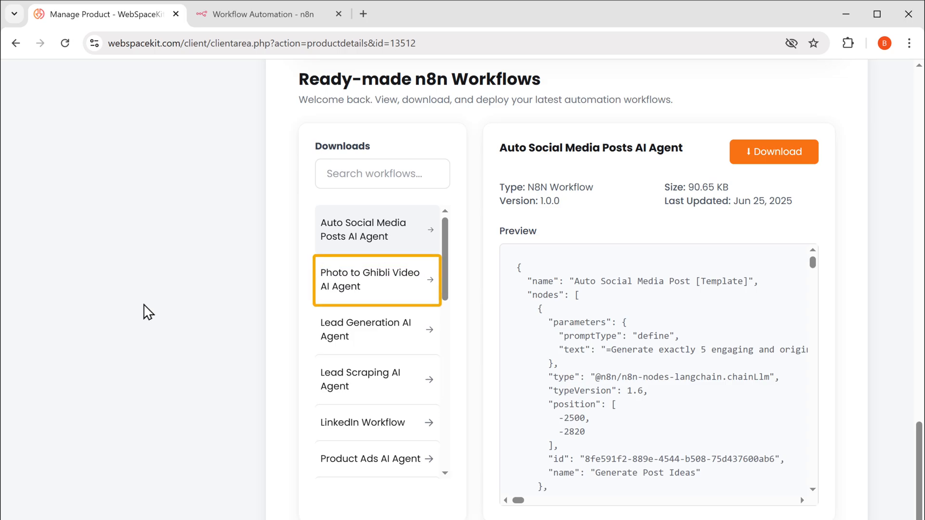
{"action": "mouse_move", "coordinate": [373, 302]}
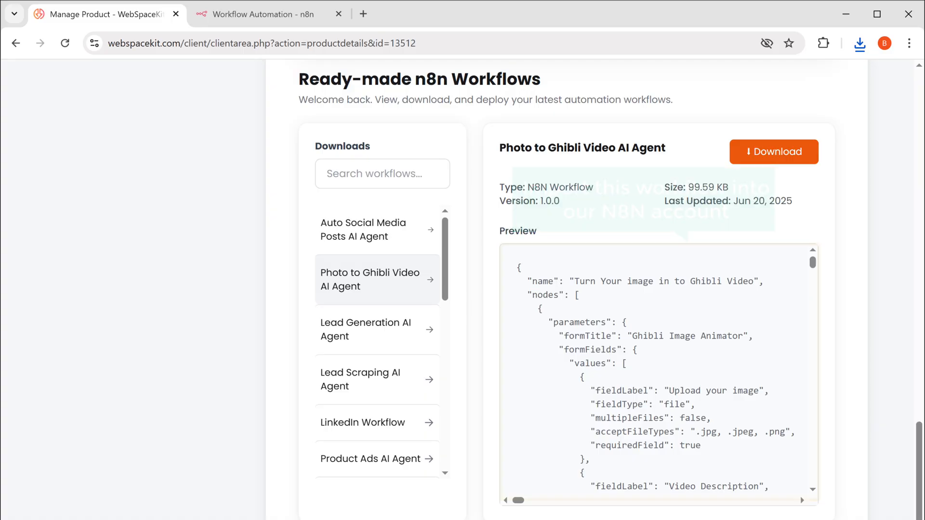
{"action": "left_click", "coordinate": [262, 14]}
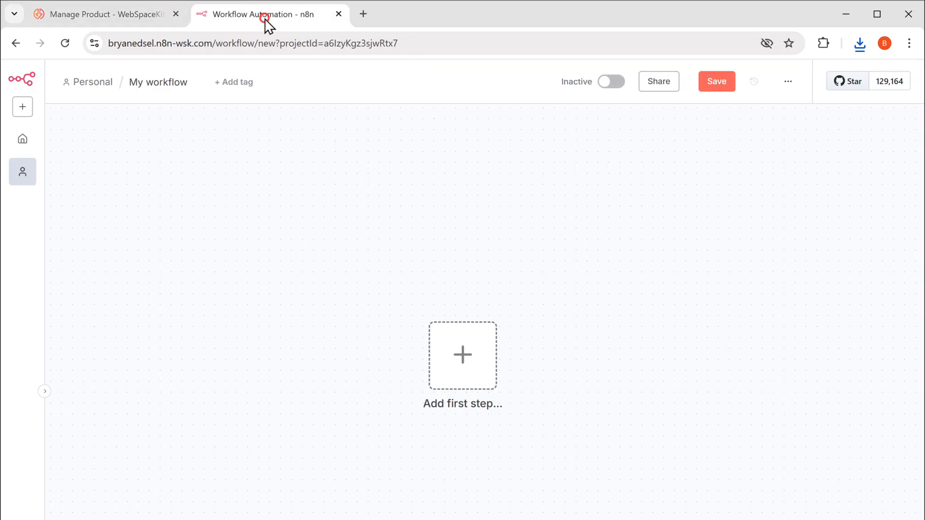
Import the Photo to Ghibli Video AI Agent file into the new workflow
{"action": "left_click", "coordinate": [786, 81]}
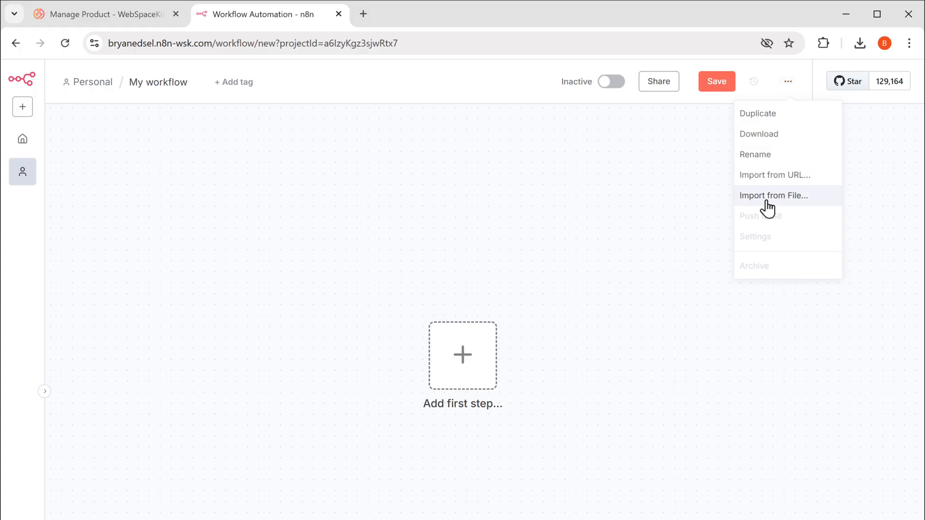
{"action": "left_click", "coordinate": [773, 195]}
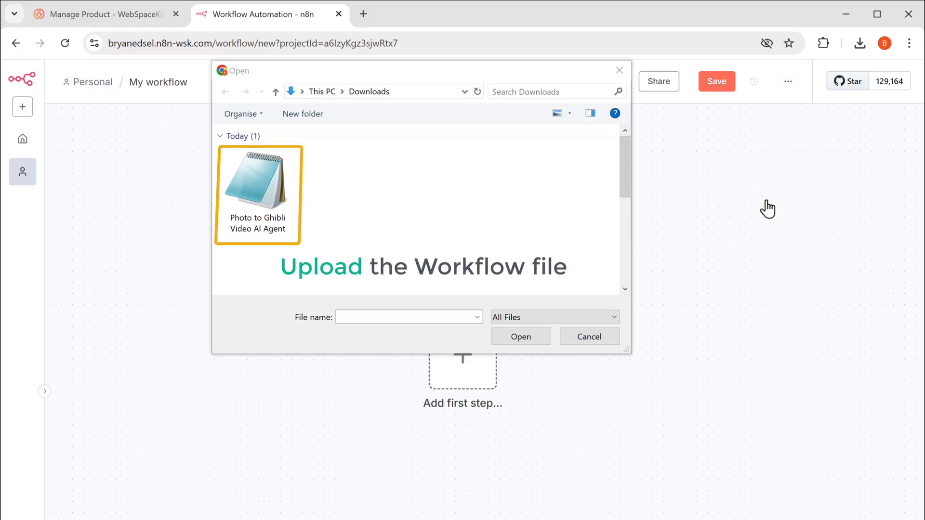
{"action": "left_click", "coordinate": [257, 179]}
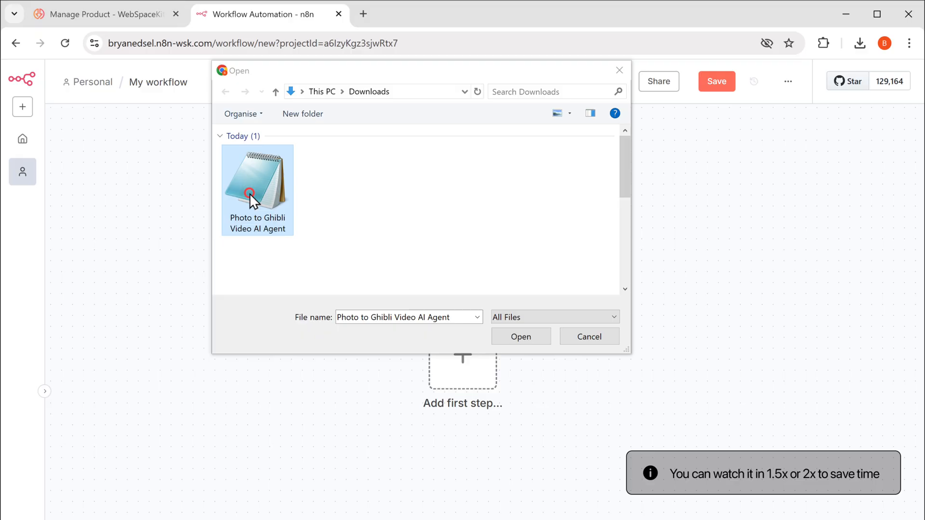
{"action": "left_click", "coordinate": [520, 336]}
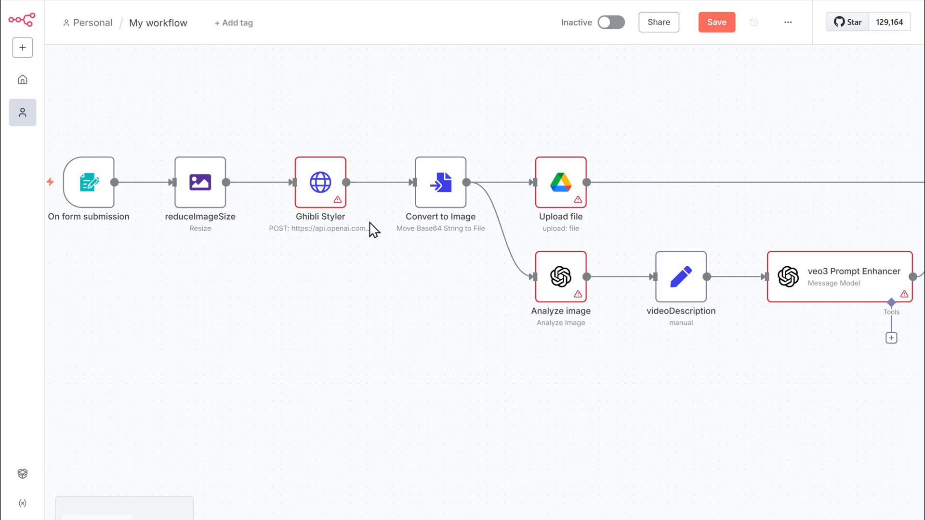
Create a new OpenAI credential from the Ghibli Styler node's credential dropdown
{"action": "double_click", "coordinate": [321, 182]}
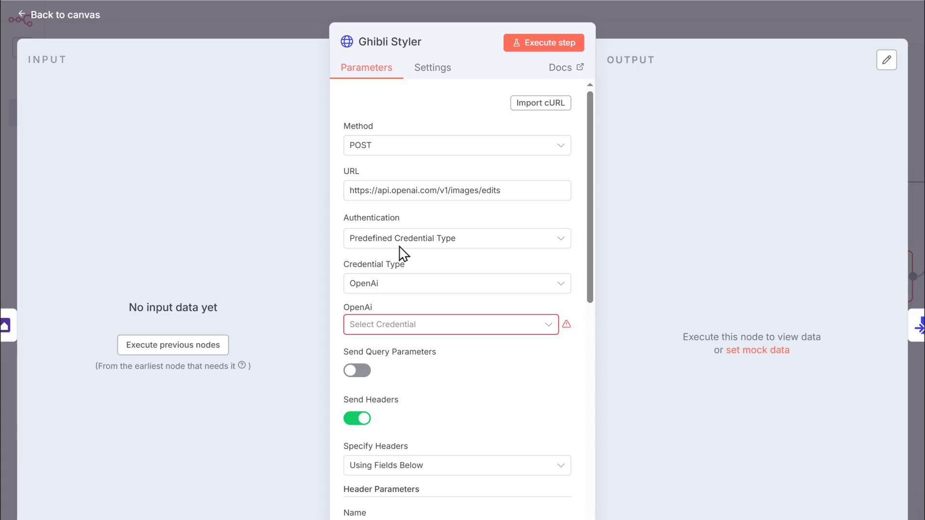
{"action": "left_click", "coordinate": [450, 325]}
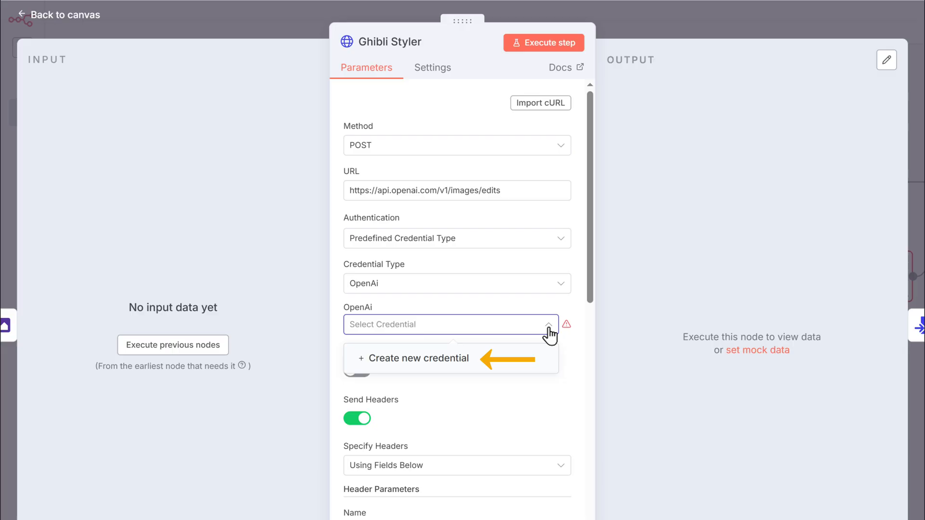
{"action": "left_click", "coordinate": [419, 358]}
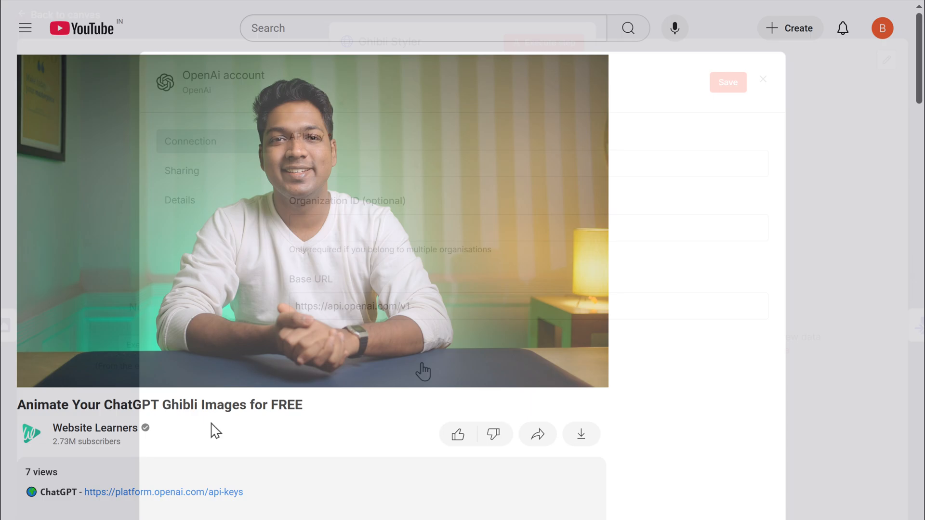
Log in to OpenAI Platform, generate a secret key named 'Ghibli' and copy it
{"action": "left_click", "coordinate": [164, 492]}
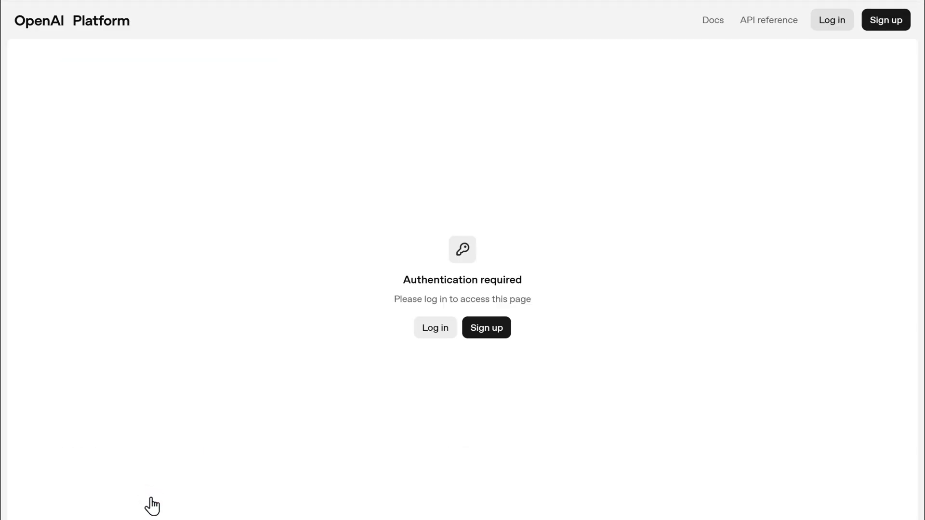
{"action": "left_click", "coordinate": [435, 328]}
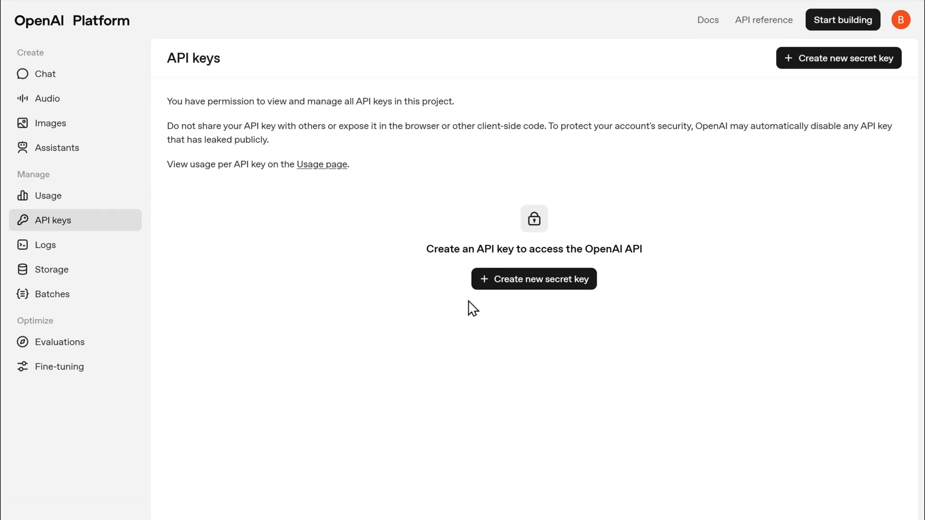
{"action": "mouse_move", "coordinate": [507, 301]}
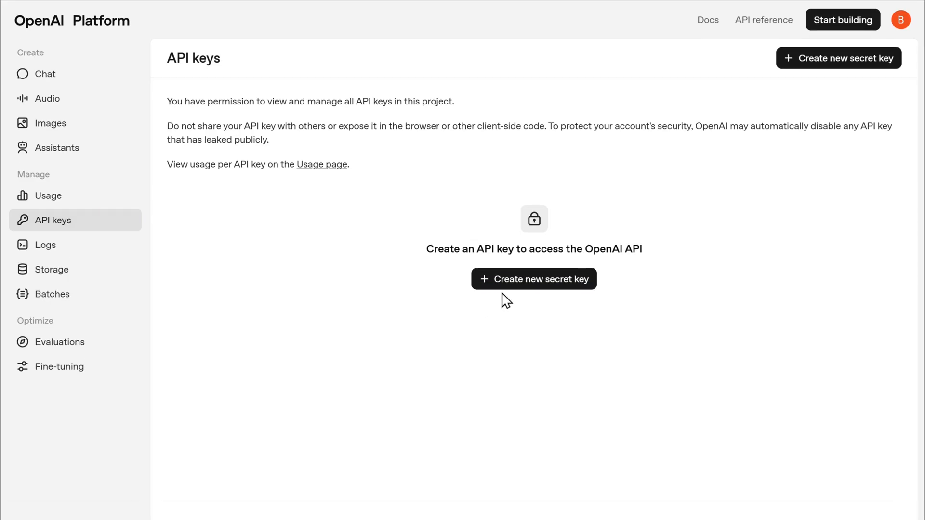
{"action": "left_click", "coordinate": [533, 278]}
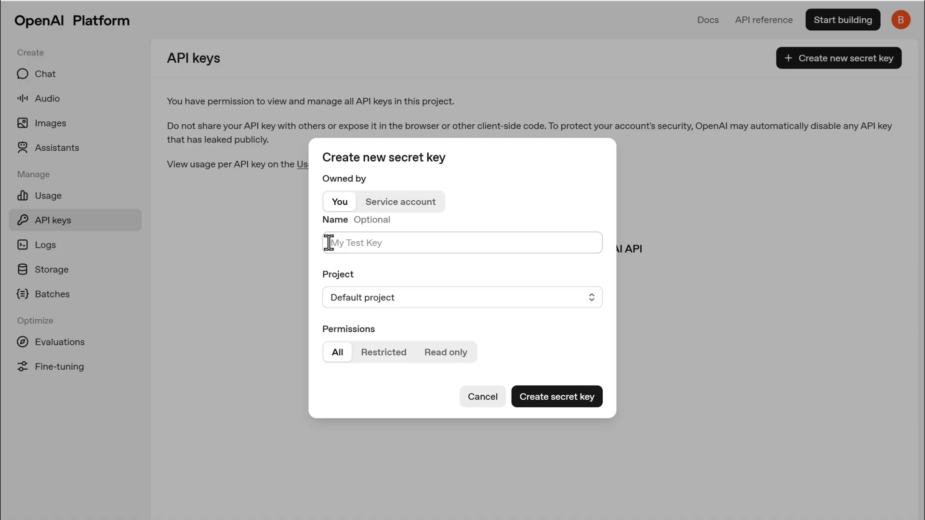
{"action": "type", "text": "Ghibli"}
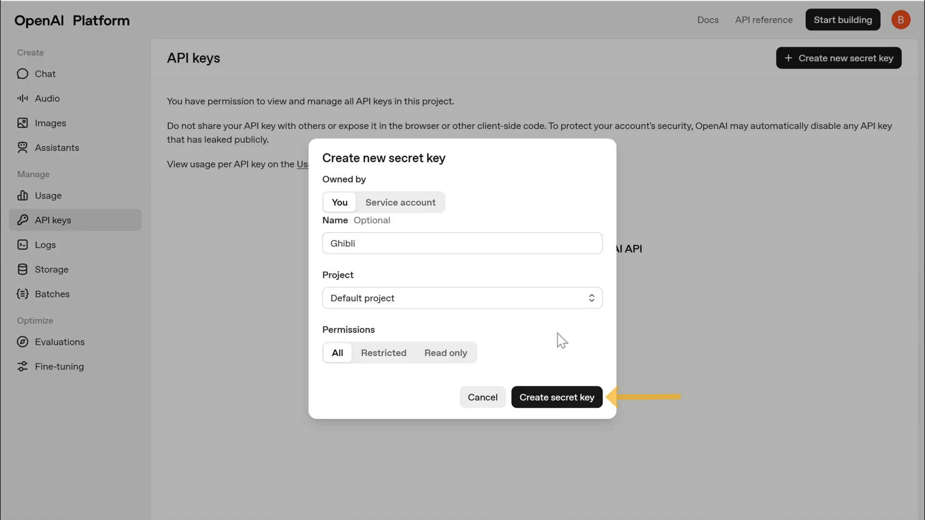
{"action": "left_click", "coordinate": [555, 397]}
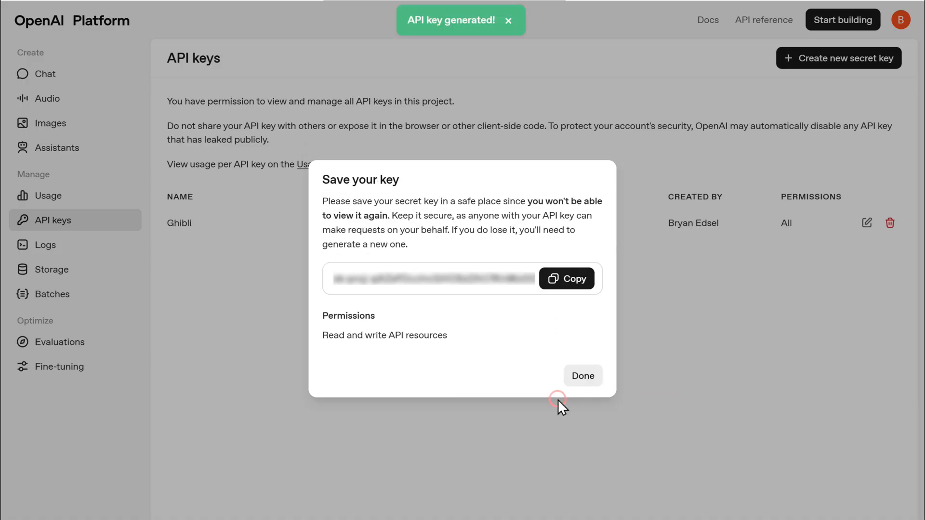
{"action": "left_click", "coordinate": [430, 278]}
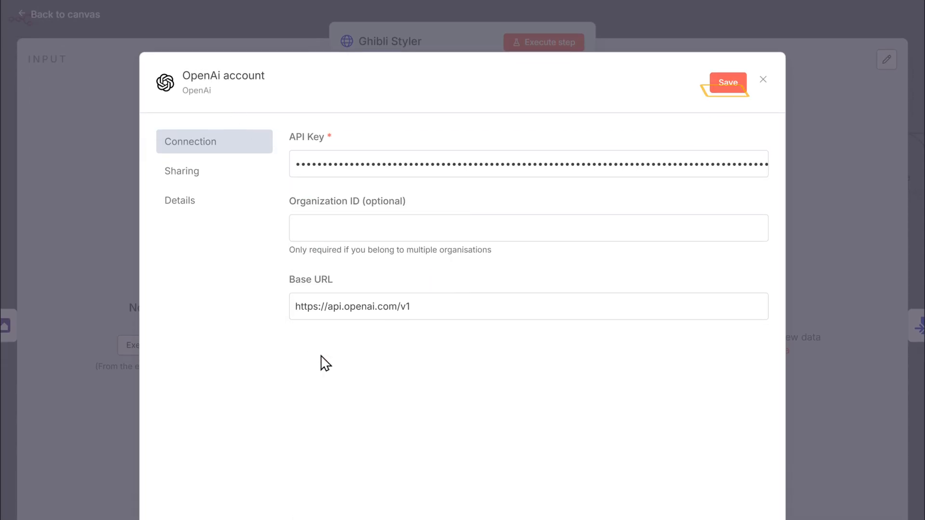
{"action": "mouse_move", "coordinate": [555, 210]}
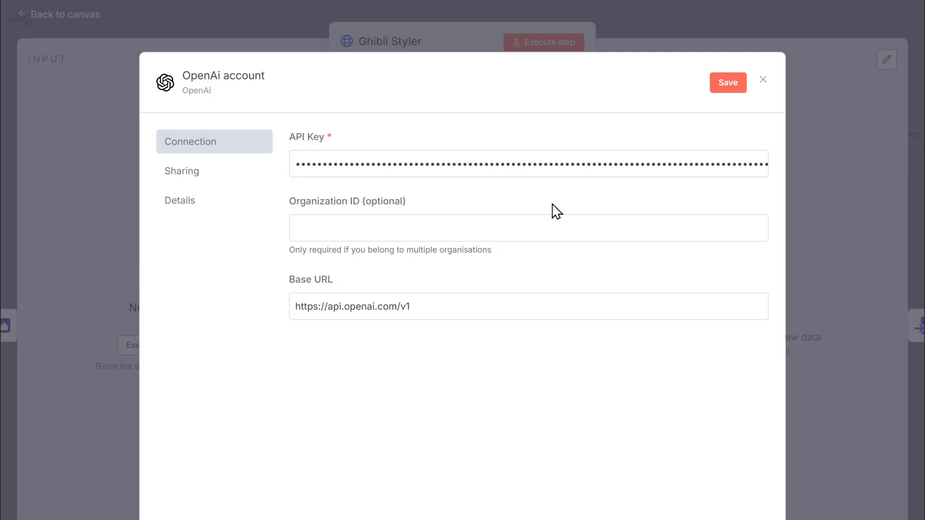
Save and test the OpenAI credential, then open the Analyze image node
{"action": "left_click", "coordinate": [727, 82]}
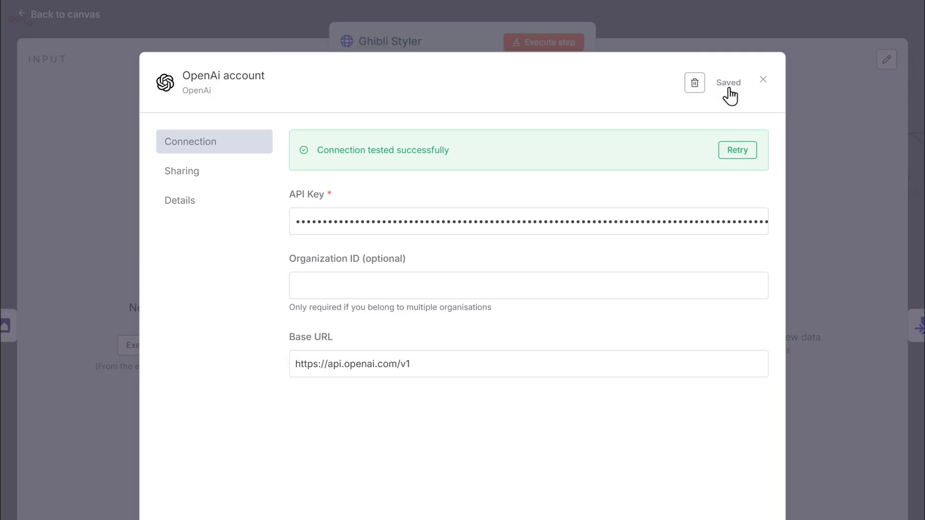
{"action": "left_click", "coordinate": [763, 79]}
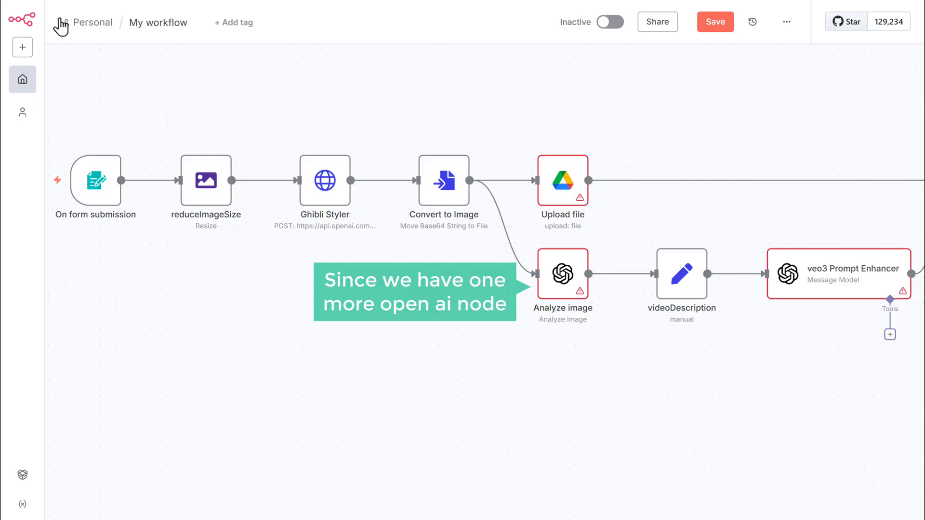
{"action": "left_click", "coordinate": [562, 276]}
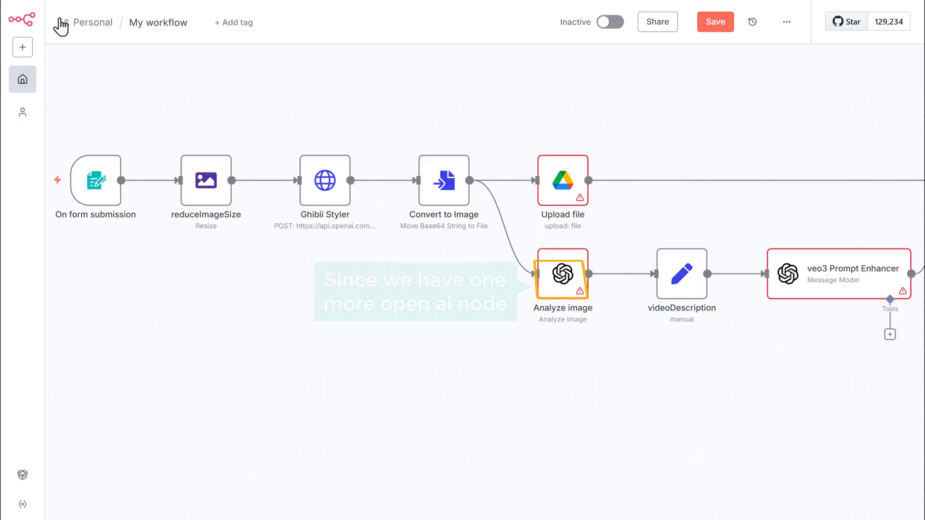
{"action": "double_click", "coordinate": [561, 277]}
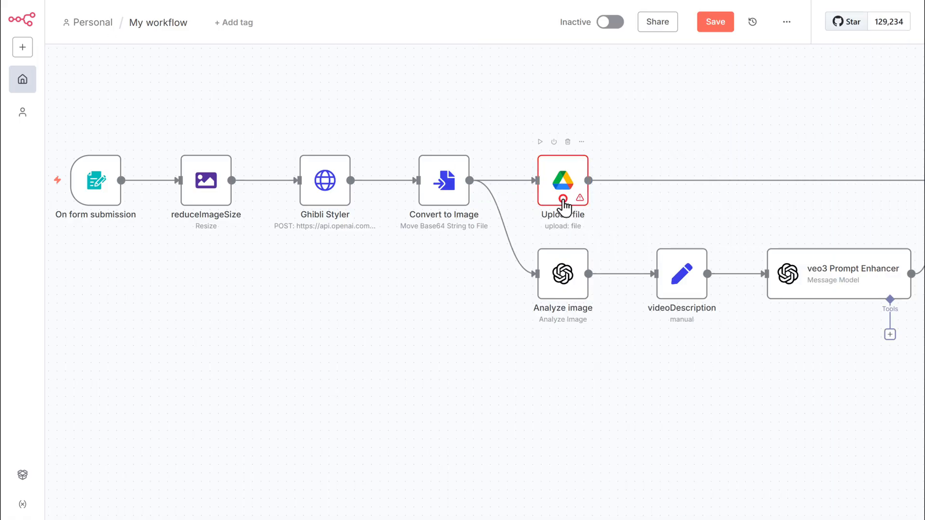
Start a new Google Drive credential for the Upload file node and open Google Cloud console
{"action": "double_click", "coordinate": [562, 181]}
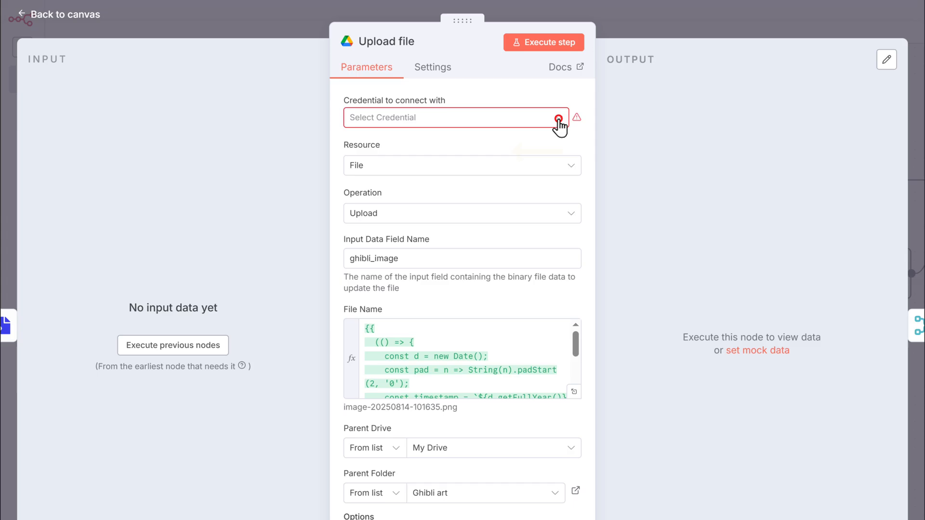
{"action": "left_click", "coordinate": [455, 117]}
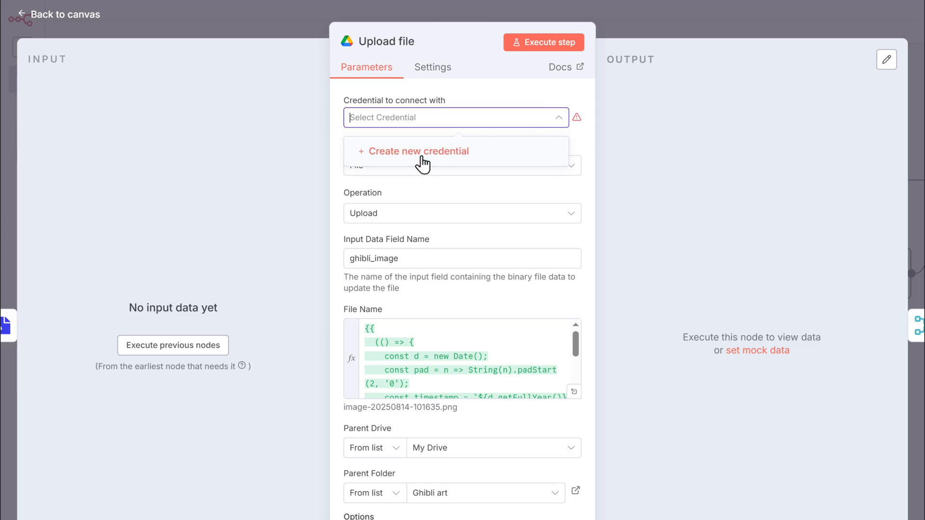
{"action": "left_click", "coordinate": [419, 150]}
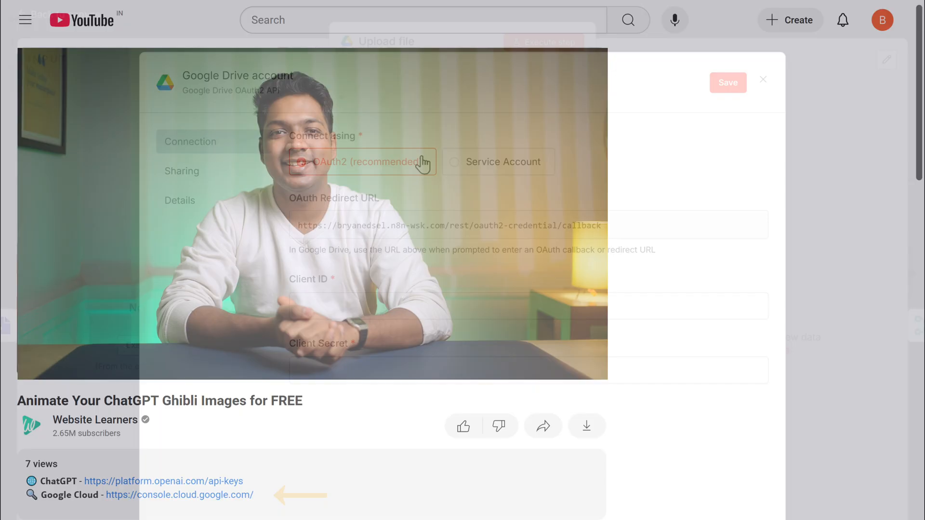
{"action": "left_click", "coordinate": [762, 79]}
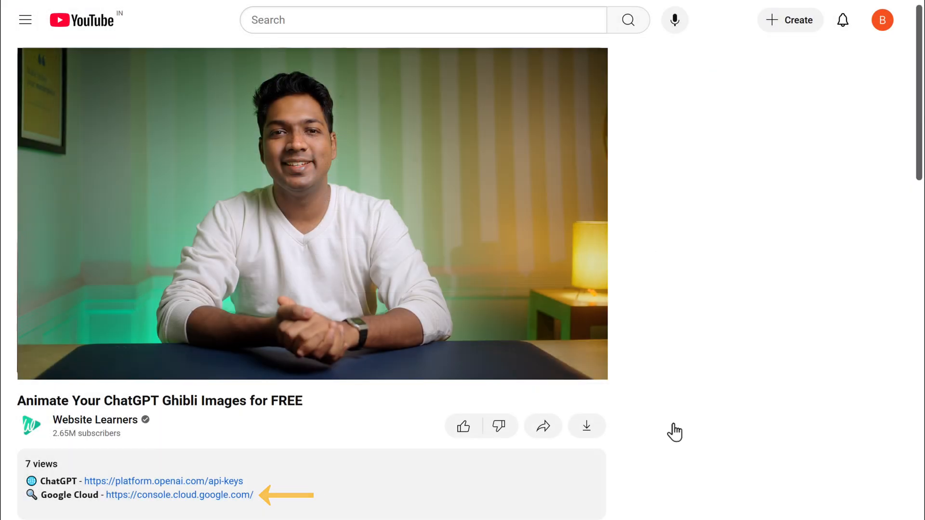
{"action": "left_click", "coordinate": [179, 495]}
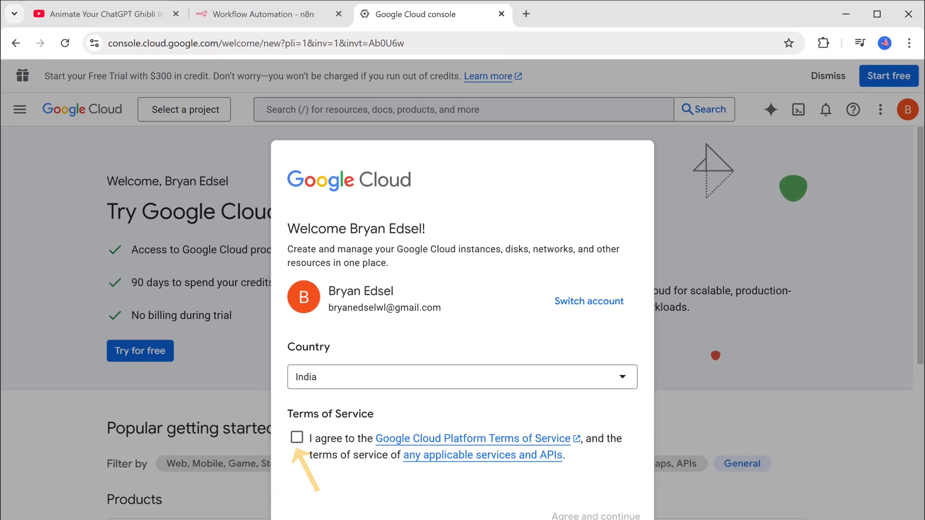
Accept the Google Cloud terms and begin naming a new project
{"action": "left_click", "coordinate": [296, 437]}
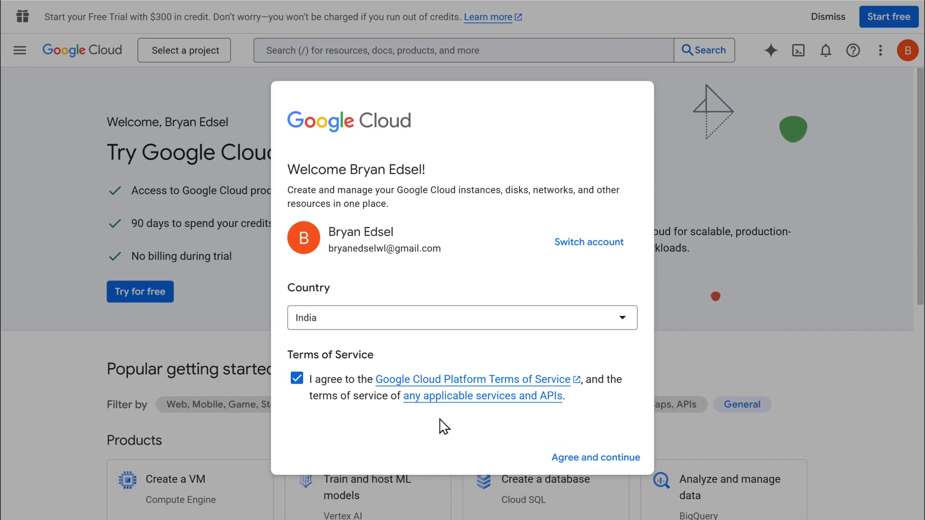
{"action": "left_click", "coordinate": [596, 458]}
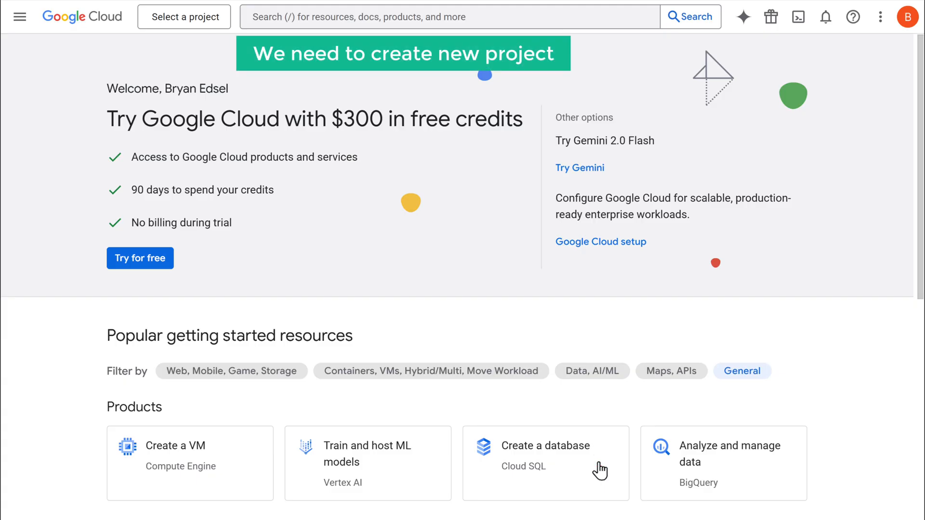
{"action": "left_click", "coordinate": [184, 16]}
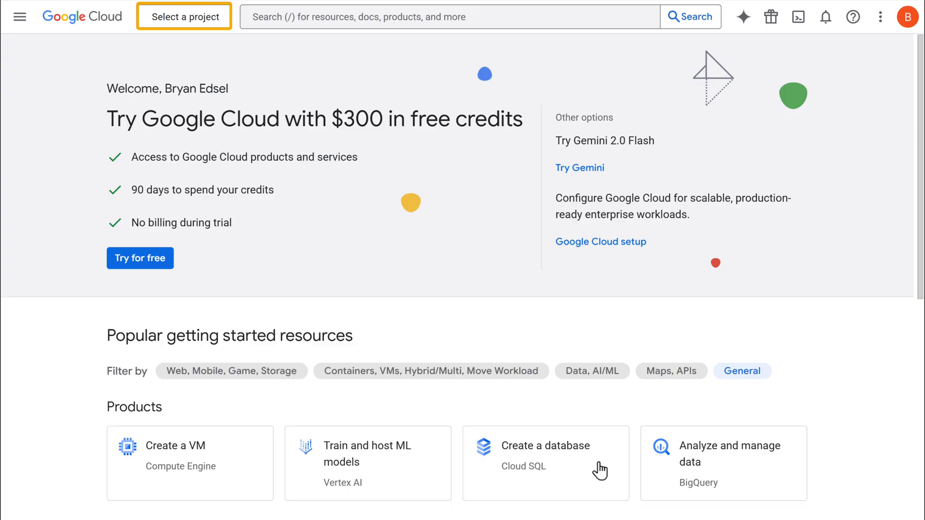
{"action": "left_click", "coordinate": [184, 16]}
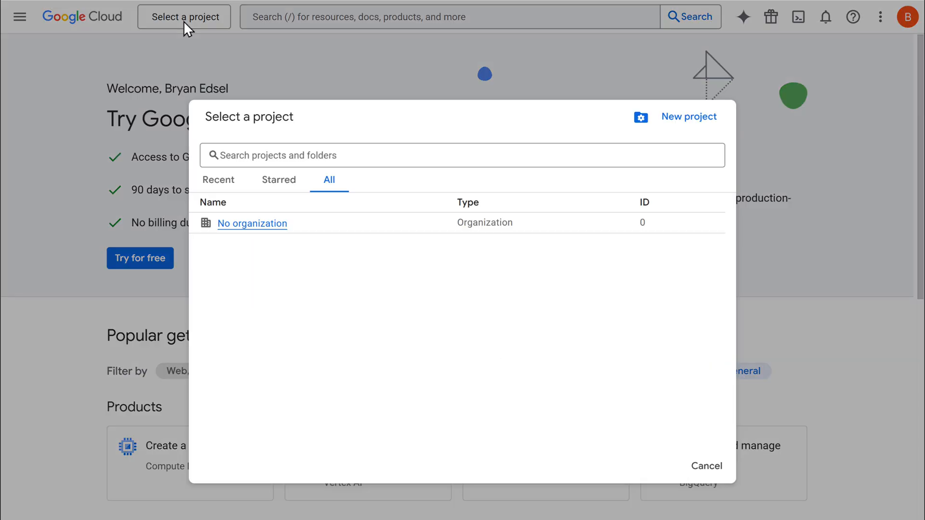
{"action": "left_click", "coordinate": [688, 116]}
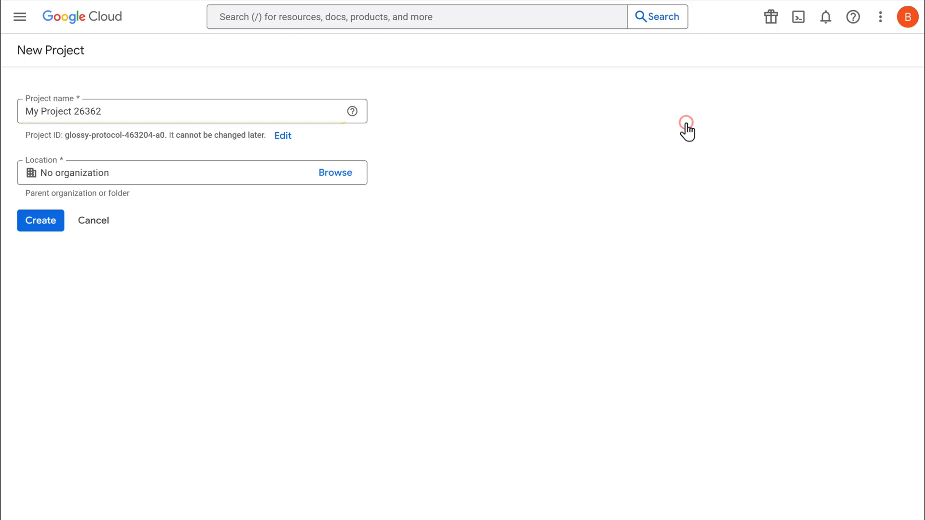
{"action": "left_click", "coordinate": [177, 111]}
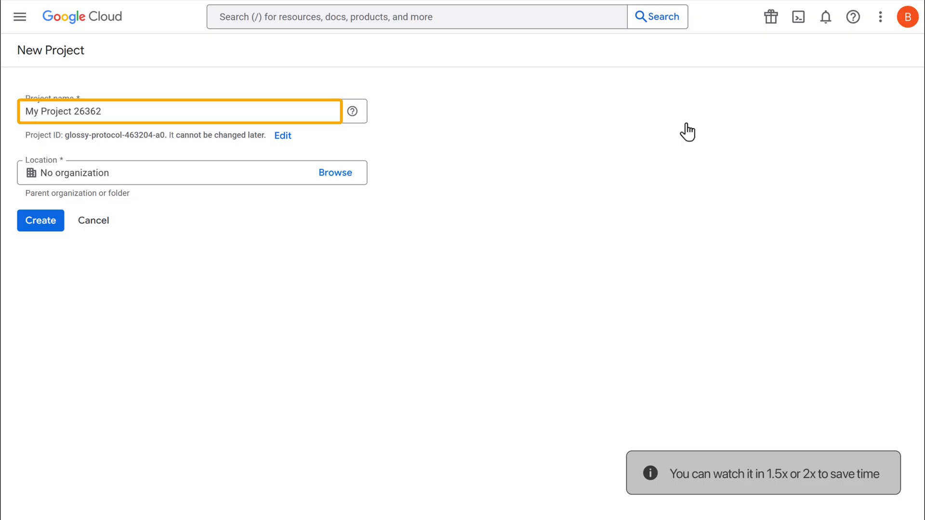
{"action": "type", "text": "N"}
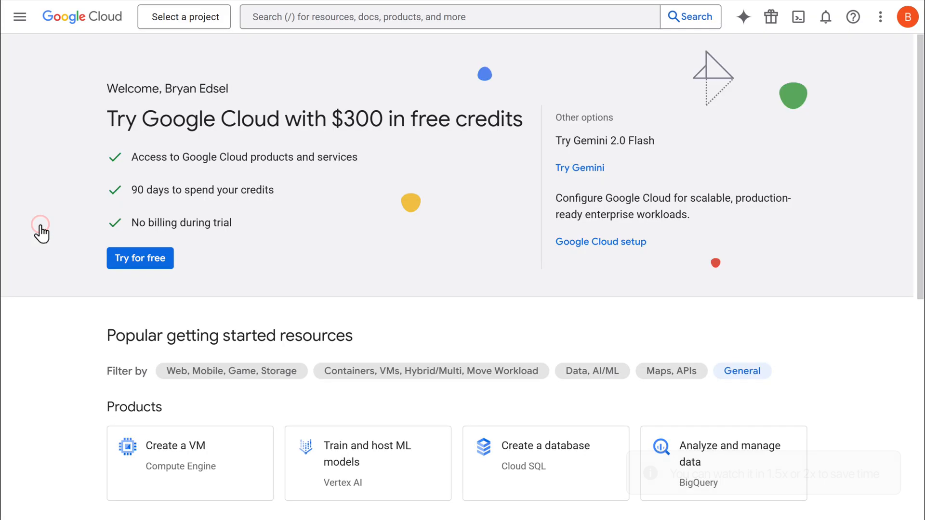
{"action": "mouse_move", "coordinate": [63, 204]}
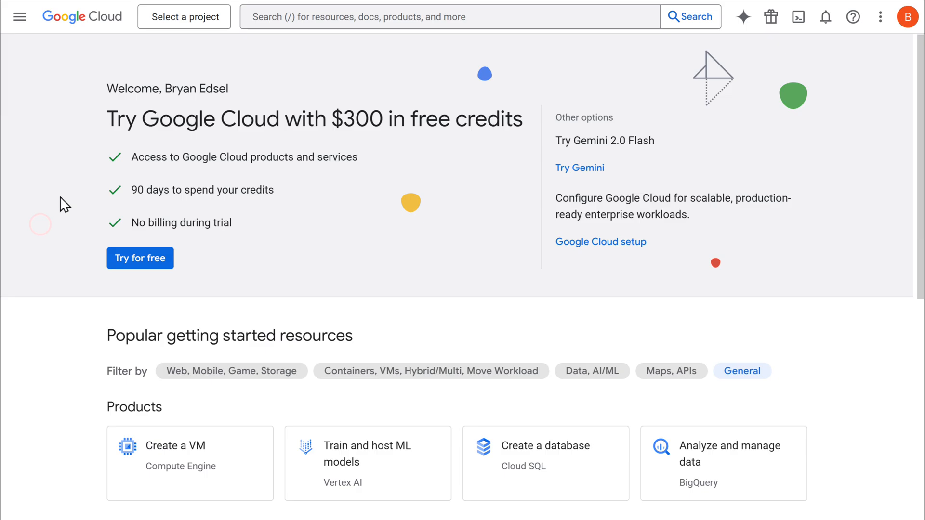
Switch to the N8N Agent project and open its OAuth consent screen under APIs & Services
{"action": "left_click", "coordinate": [184, 16]}
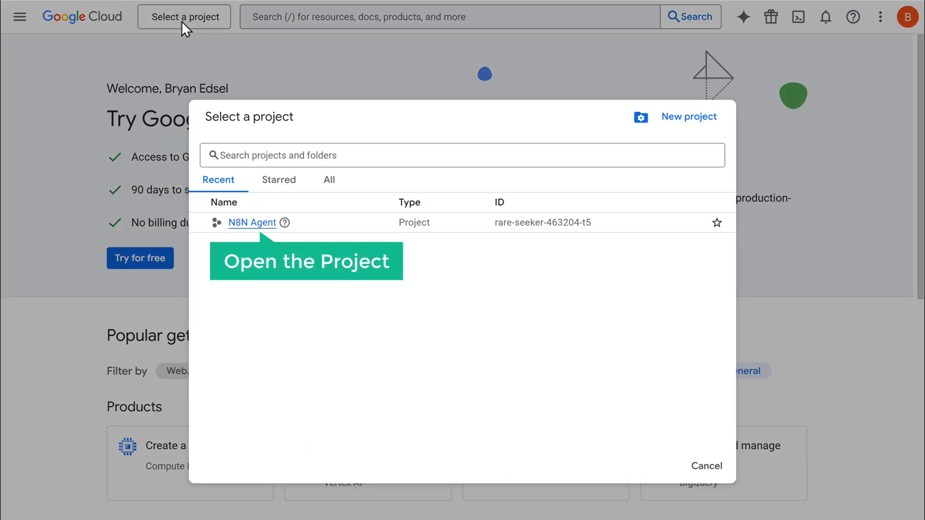
{"action": "left_click", "coordinate": [252, 222]}
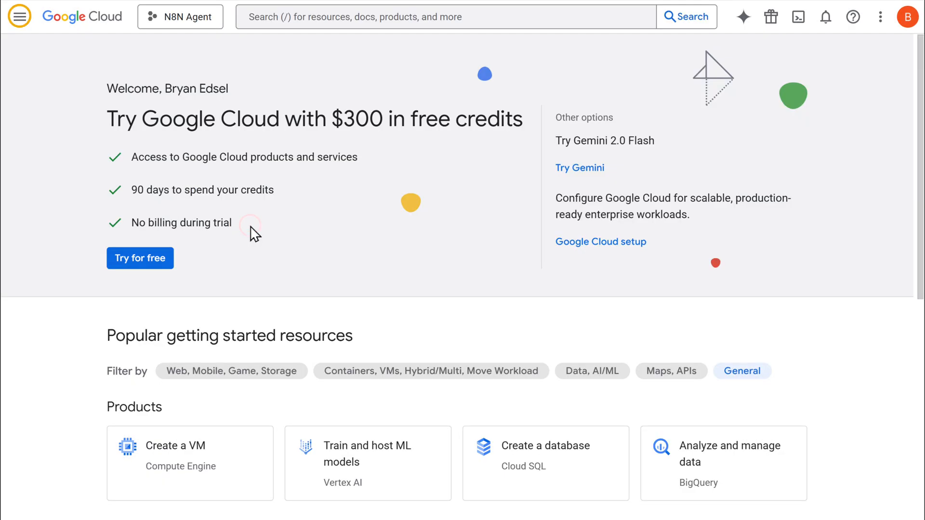
{"action": "left_click", "coordinate": [19, 16]}
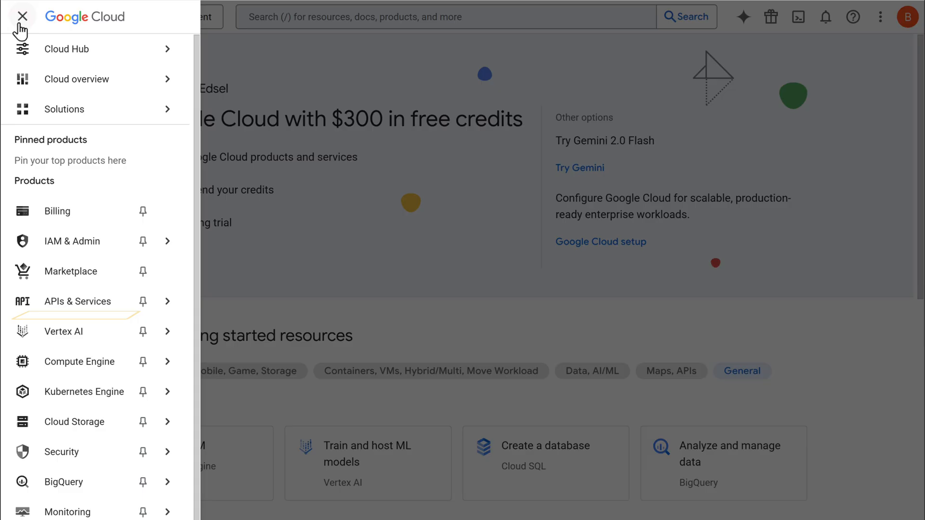
{"action": "mouse_move", "coordinate": [71, 313]}
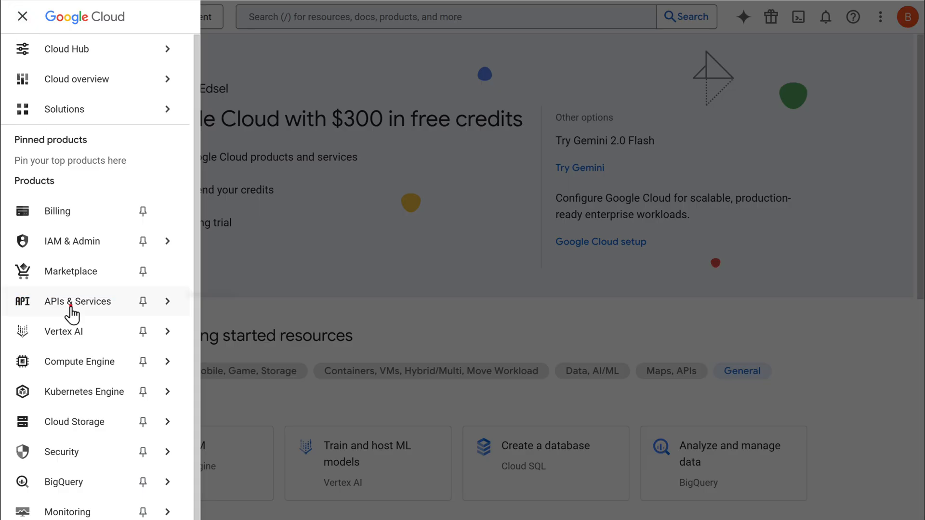
{"action": "left_click", "coordinate": [77, 301]}
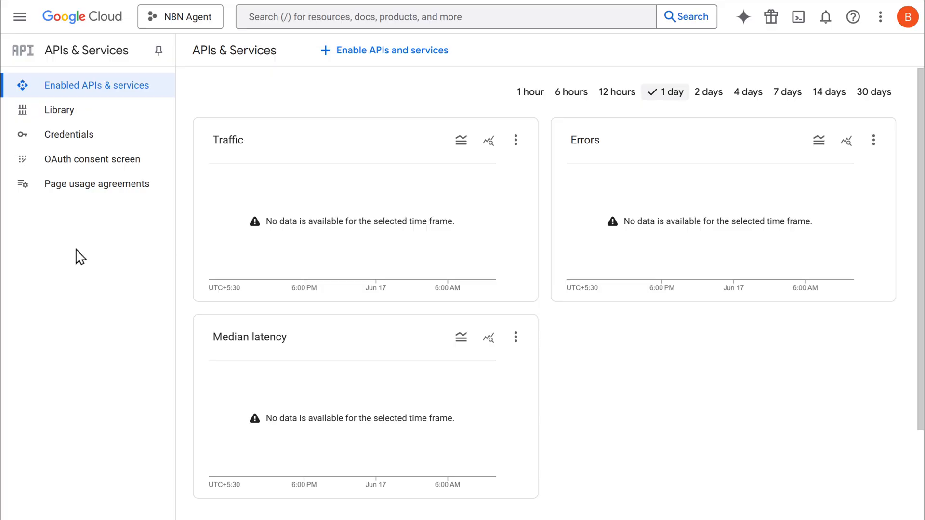
{"action": "left_click", "coordinate": [91, 158]}
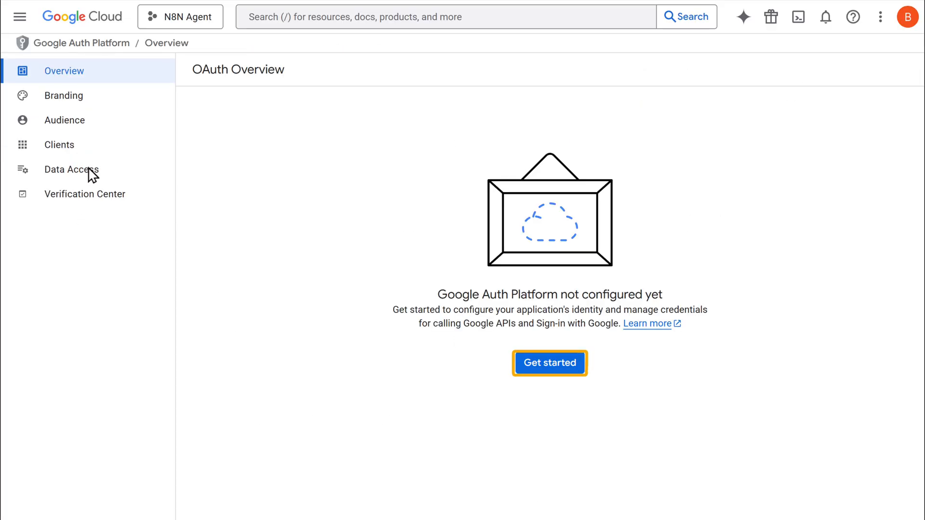
Name the app 'Ghibli Video' and use the account email as support contact
{"action": "left_click", "coordinate": [549, 362]}
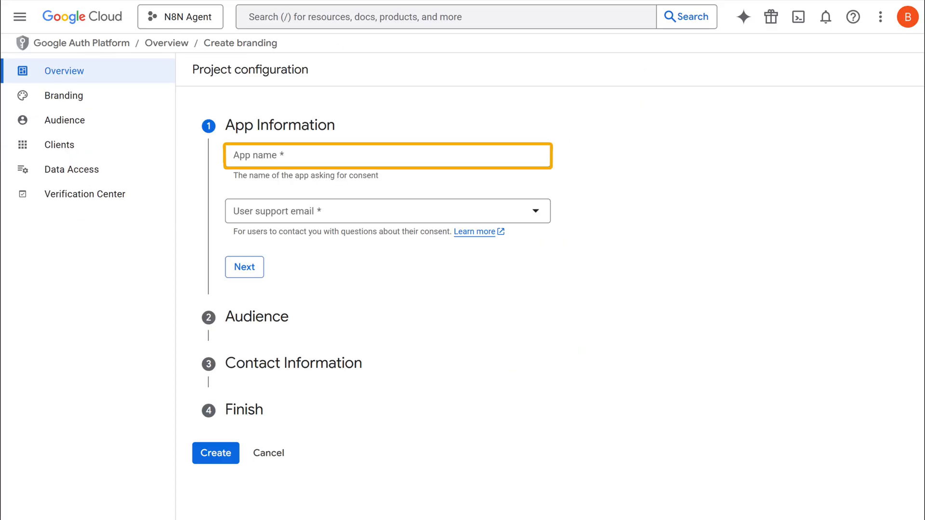
{"action": "left_click", "coordinate": [388, 155]}
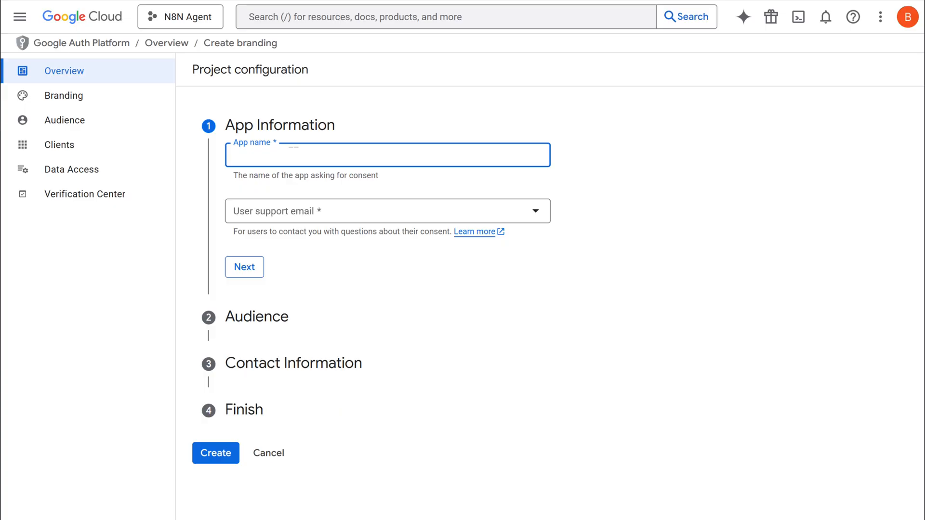
{"action": "type", "text": "Ghibli Video"}
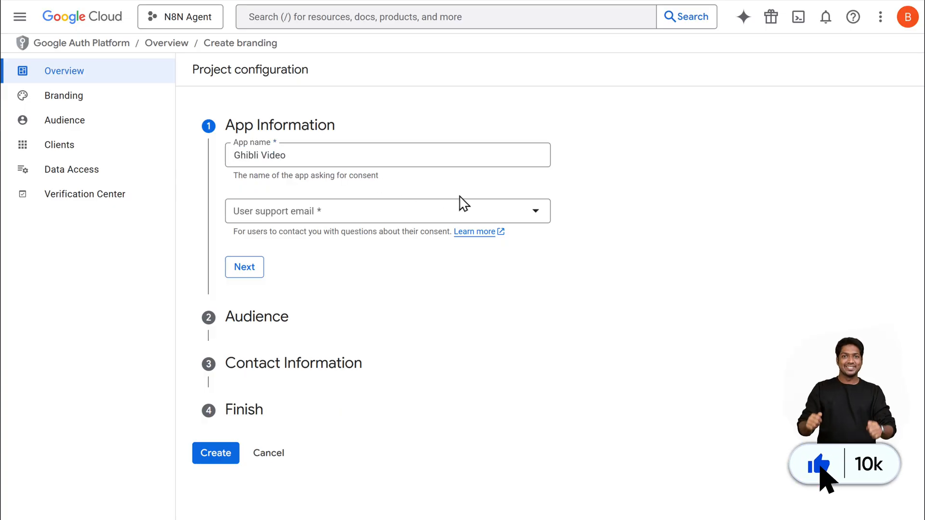
{"action": "left_click", "coordinate": [387, 210]}
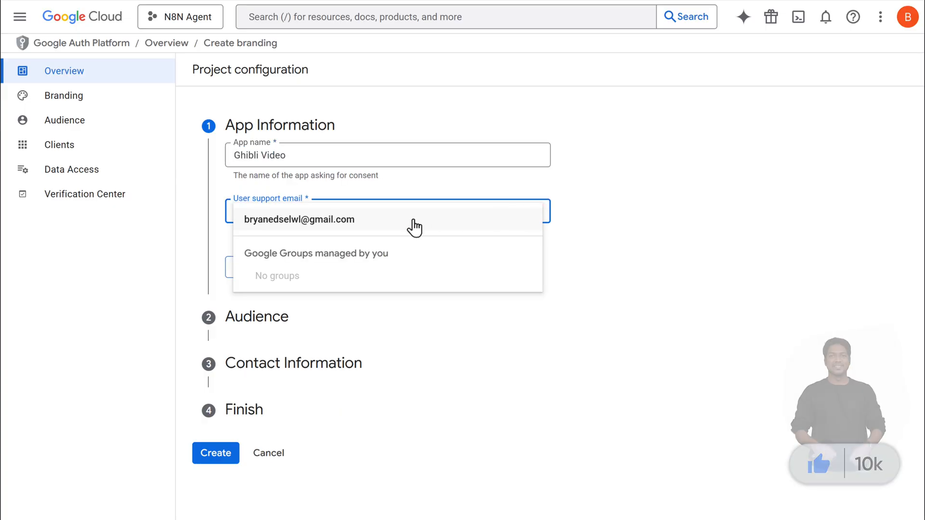
{"action": "left_click", "coordinate": [299, 219]}
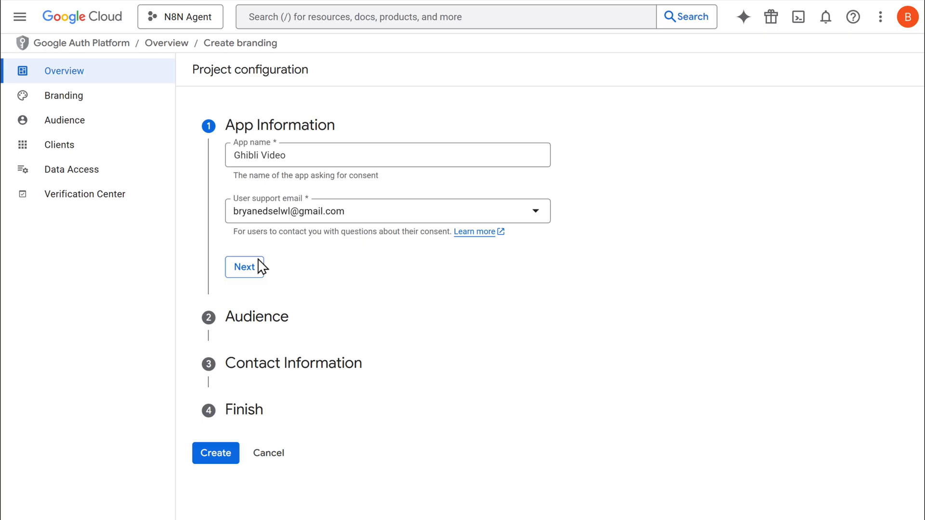
{"action": "left_click", "coordinate": [245, 267]}
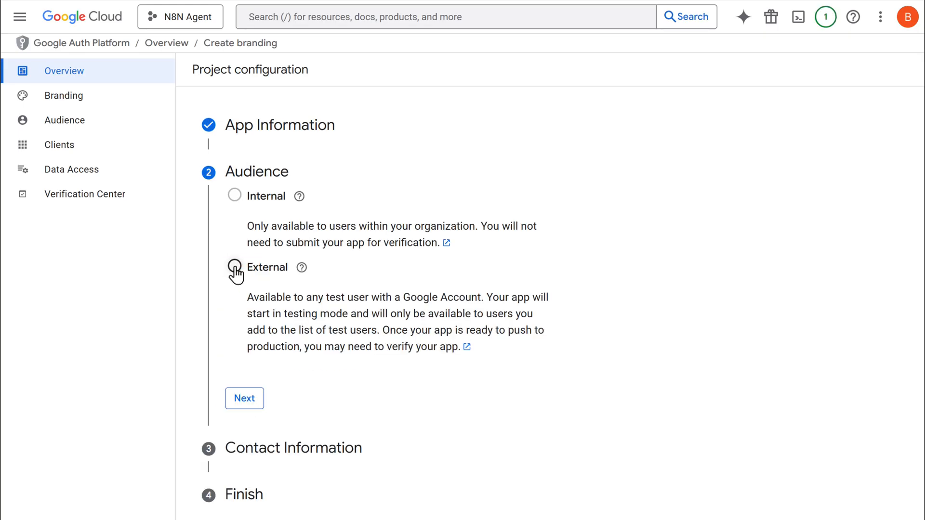
{"action": "left_click", "coordinate": [234, 267]}
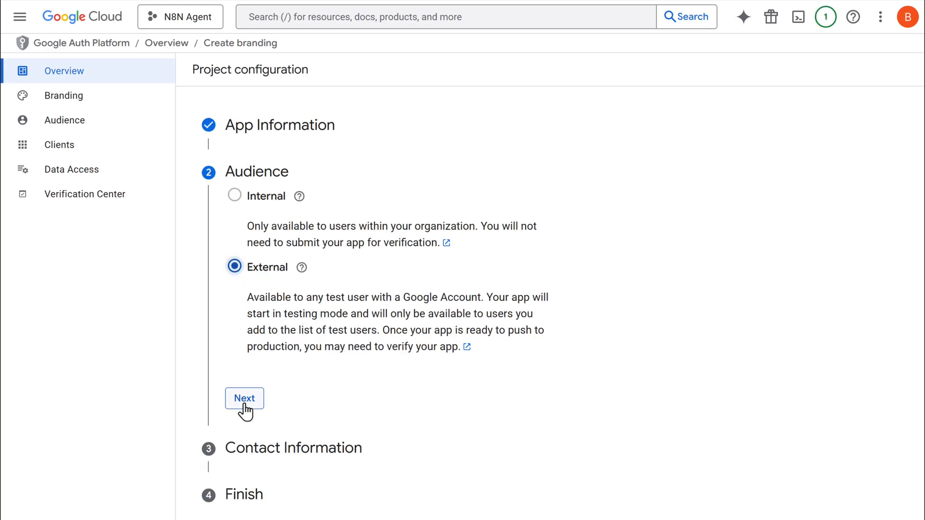
{"action": "left_click", "coordinate": [243, 397]}
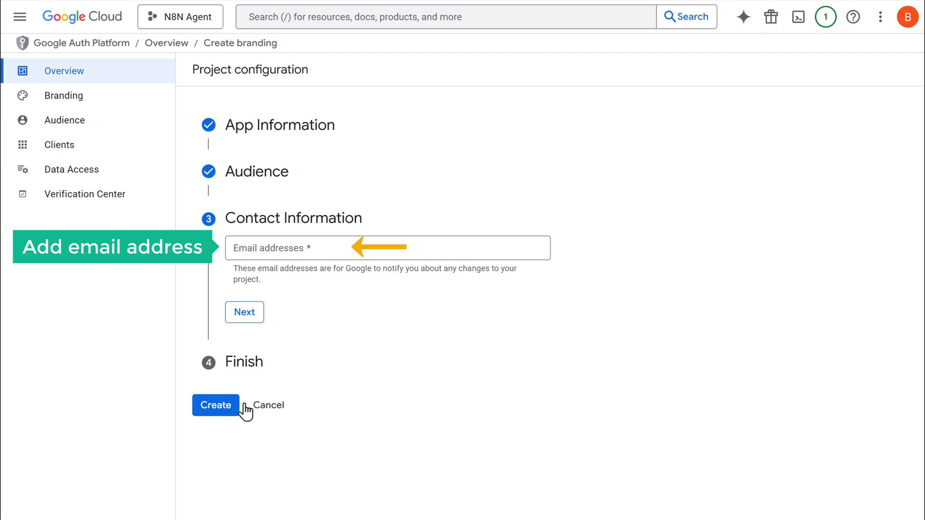
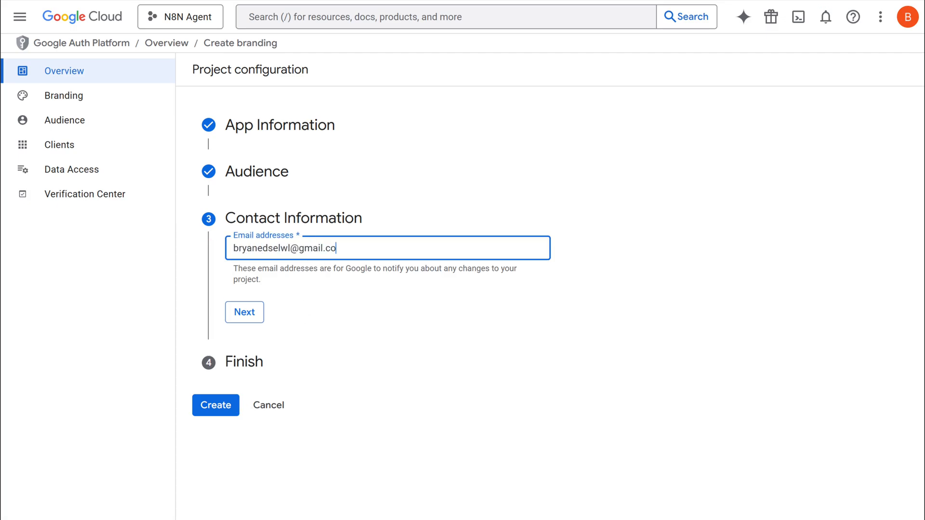
{"action": "left_click", "coordinate": [244, 312]}
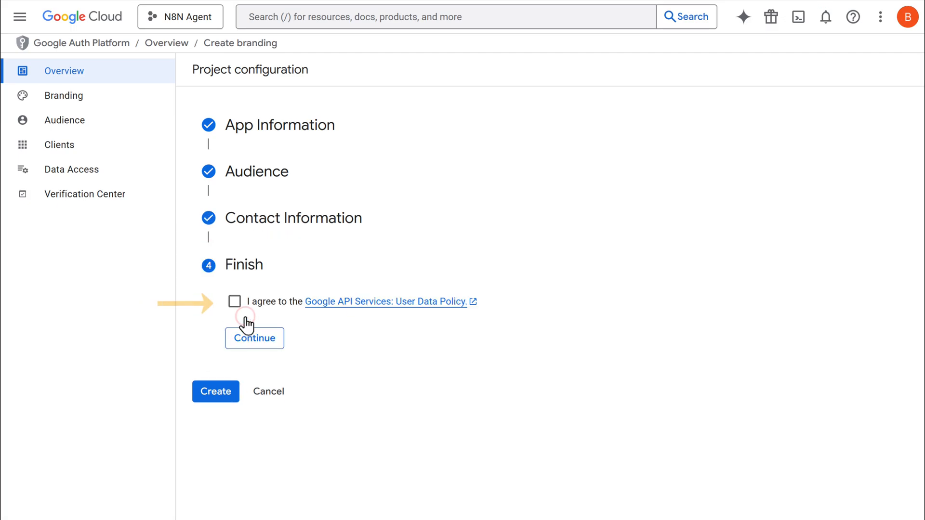
{"action": "left_click", "coordinate": [235, 301]}
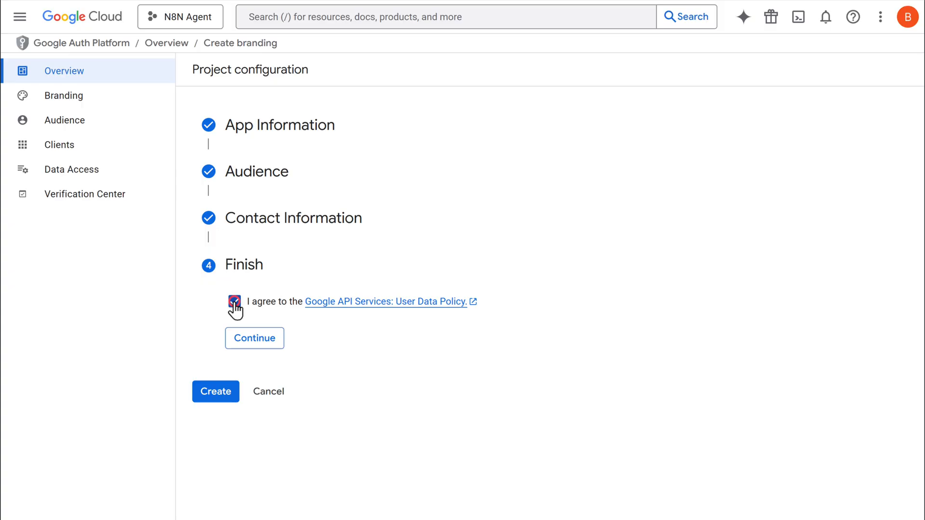
{"action": "left_click", "coordinate": [254, 338]}
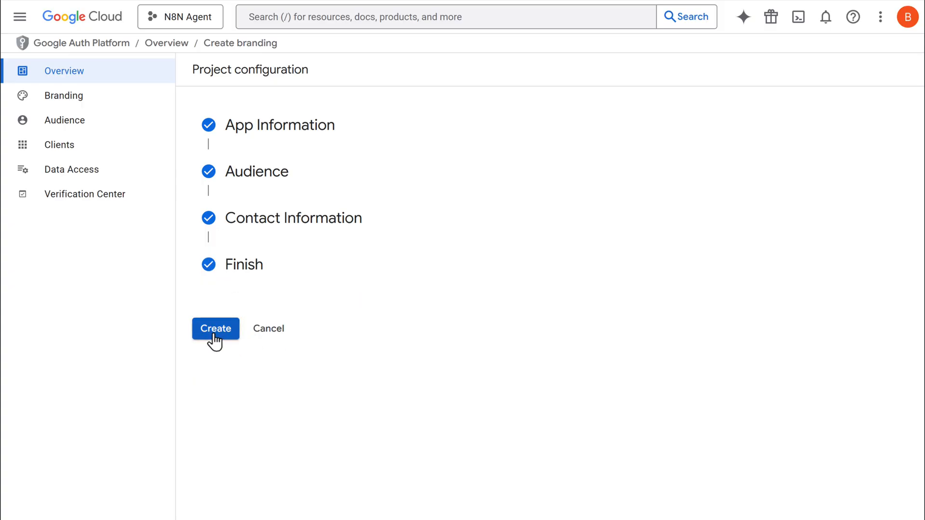
{"action": "left_click", "coordinate": [215, 329]}
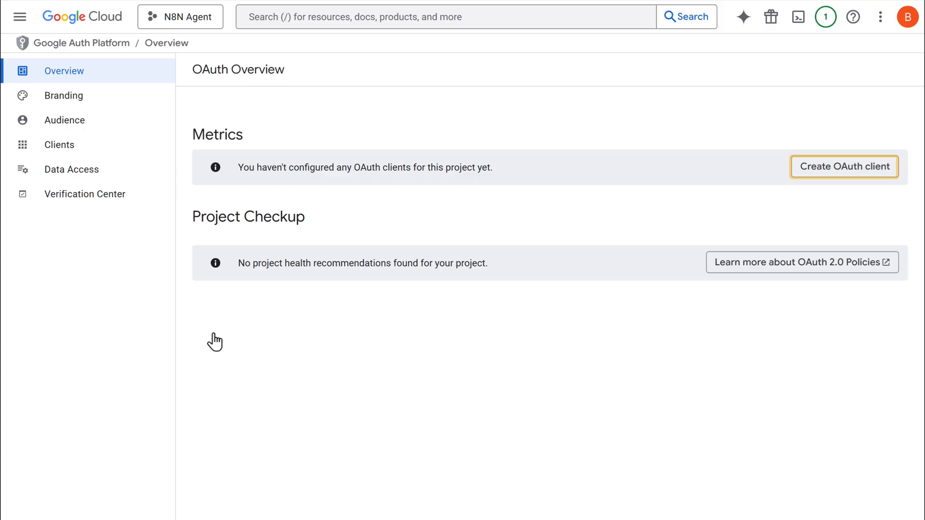
Start a Web application OAuth client named 'N8N Agent' and add a redirect URI entry
{"action": "left_click", "coordinate": [843, 166]}
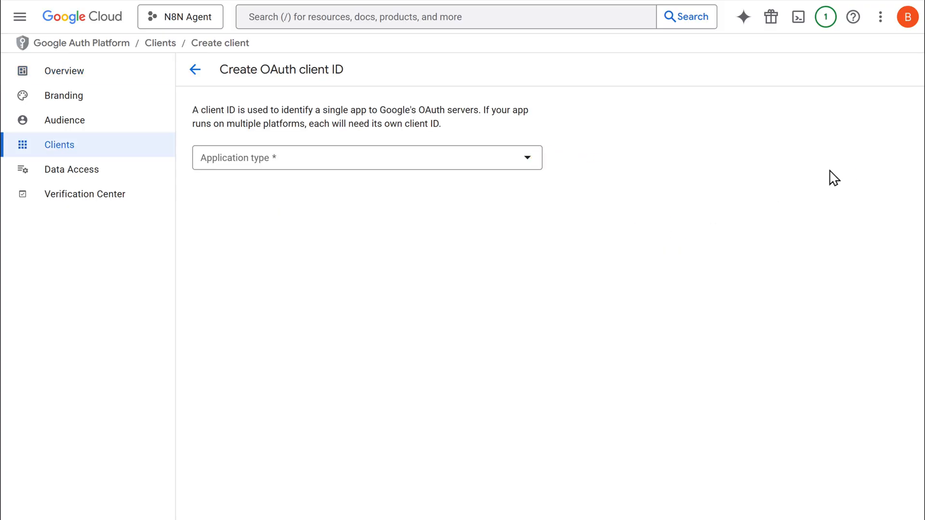
{"action": "left_click", "coordinate": [365, 158]}
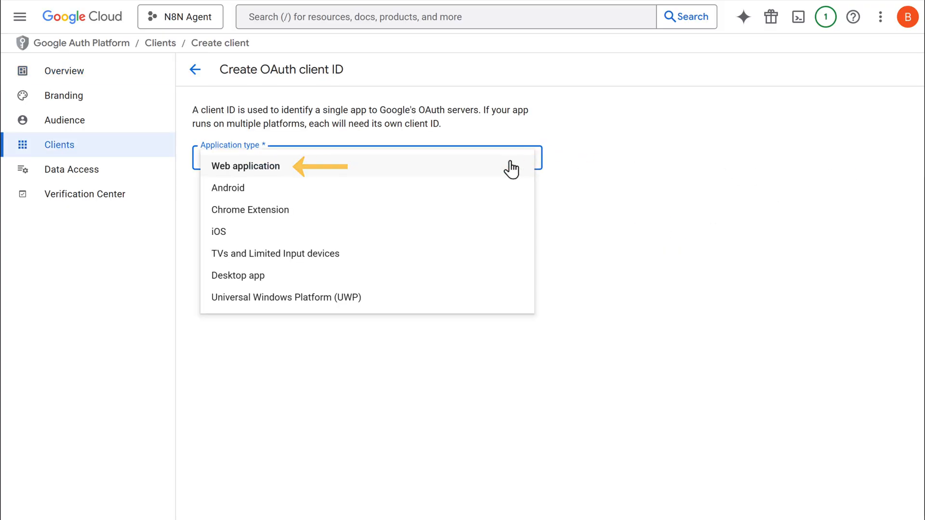
{"action": "left_click", "coordinate": [245, 166]}
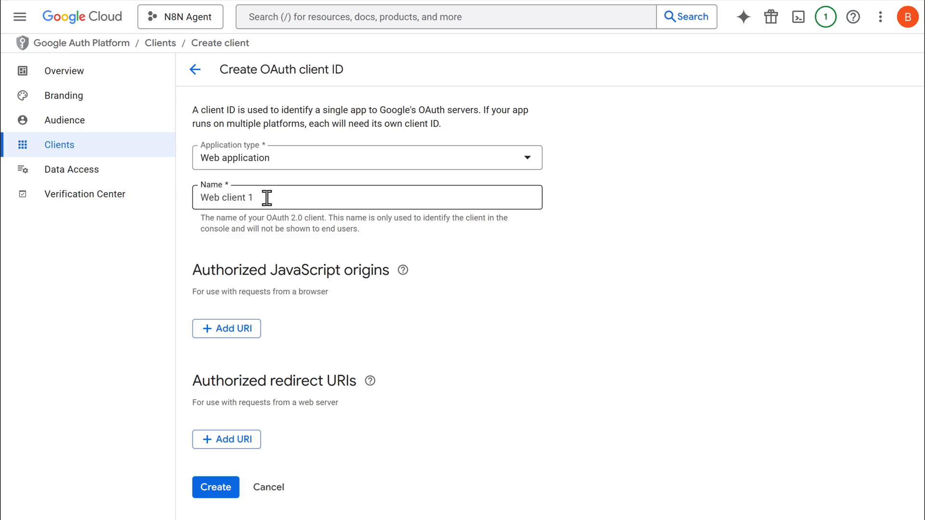
{"action": "type", "text": "N8N Agent"}
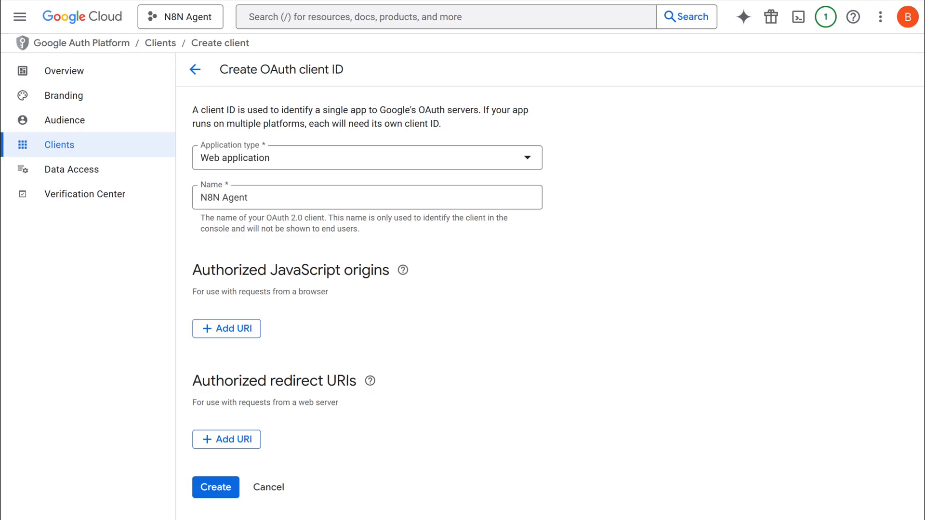
{"action": "left_click", "coordinate": [227, 439]}
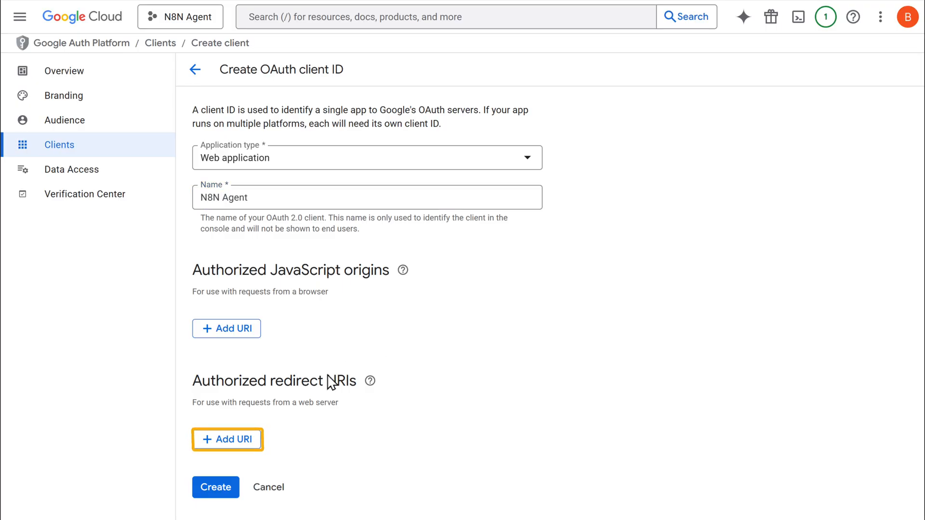
{"action": "left_click", "coordinate": [226, 439]}
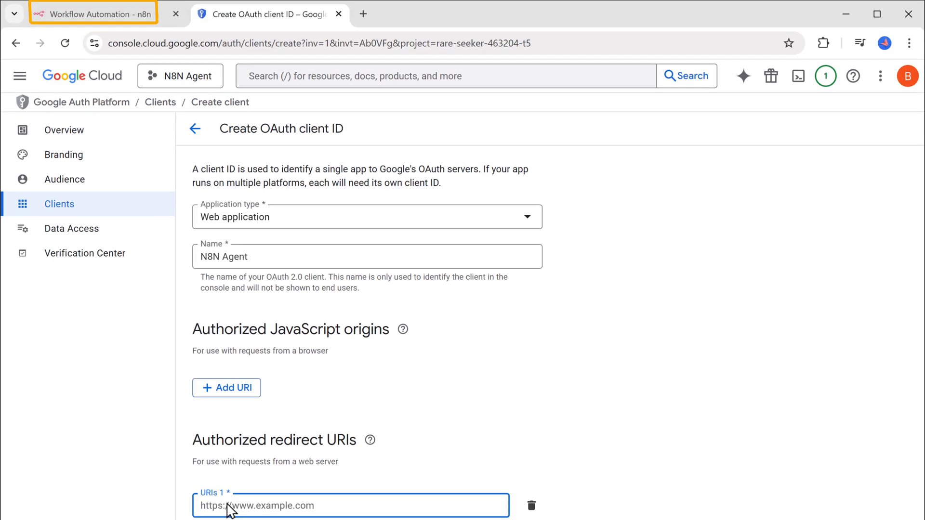
Paste n8n's OAuth redirect URL into URIs 1 and create the N8N Agent client
{"action": "left_click", "coordinate": [92, 14]}
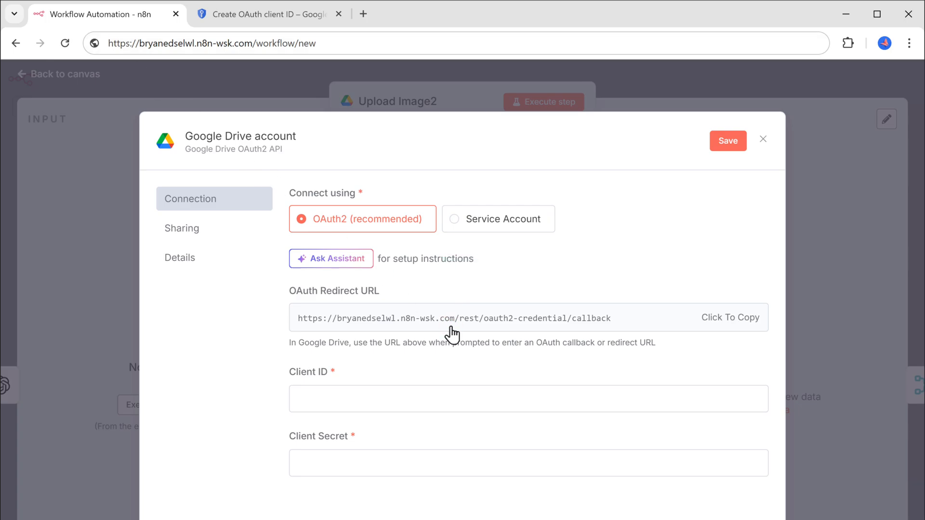
{"action": "left_click", "coordinate": [265, 14]}
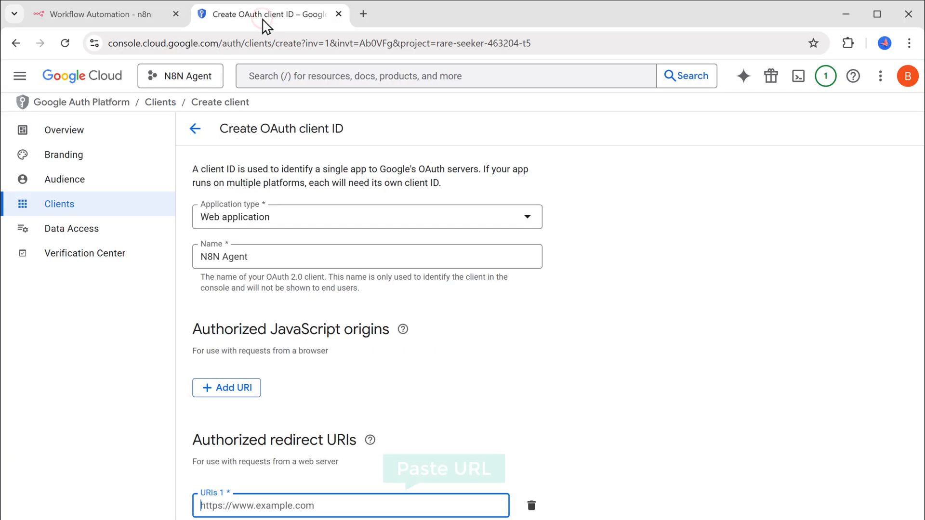
{"action": "right_click", "coordinate": [318, 505]}
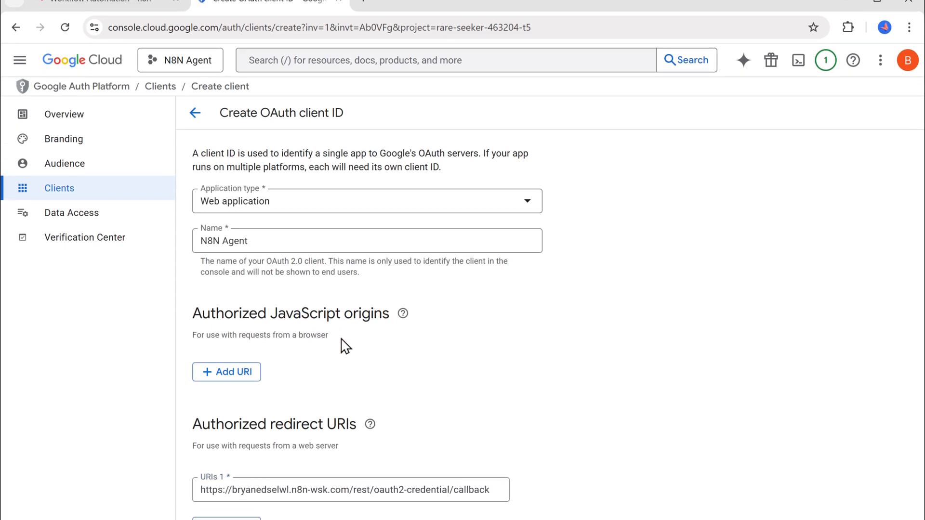
{"action": "scroll", "scroll_direction": "down", "scroll_amount": 3}
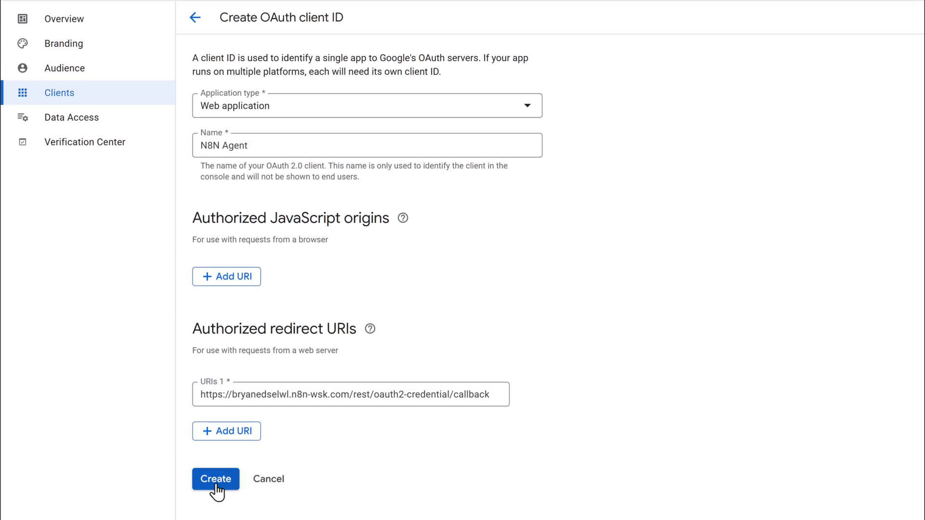
{"action": "left_click", "coordinate": [215, 479]}
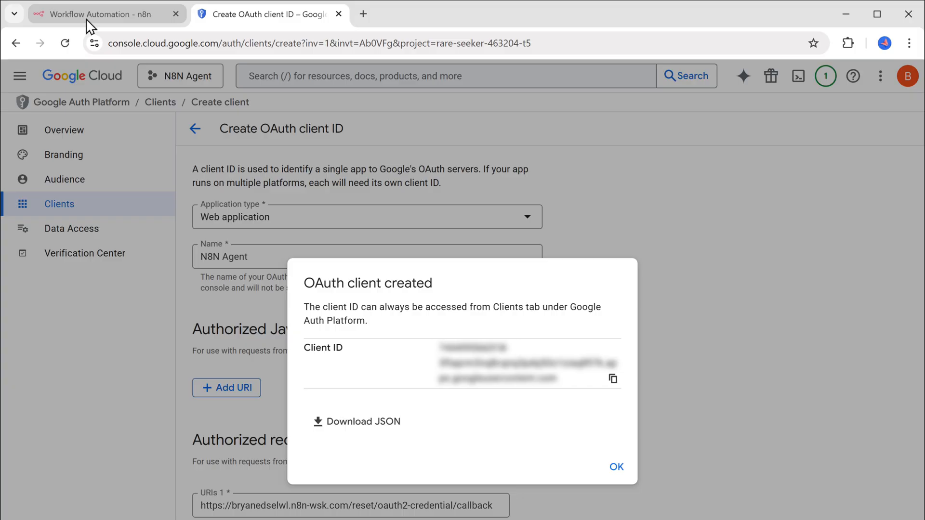
Bring the N8N Agent client's ID and secret into the n8n Google Drive credential
{"action": "left_click", "coordinate": [106, 14]}
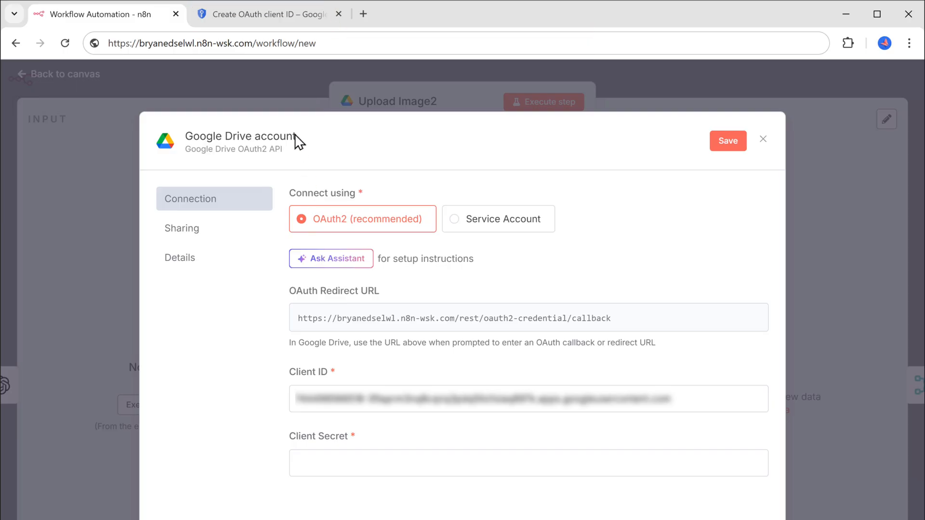
{"action": "left_click", "coordinate": [266, 13]}
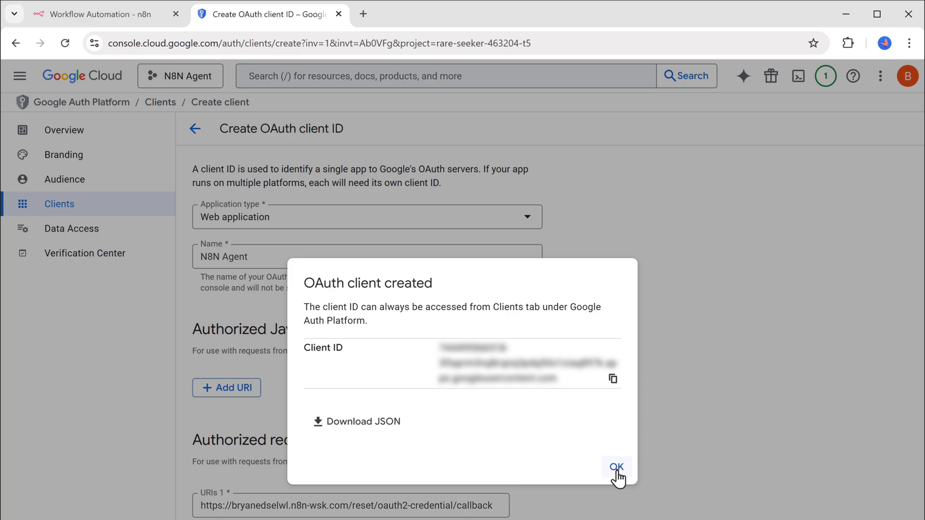
{"action": "left_click", "coordinate": [615, 467]}
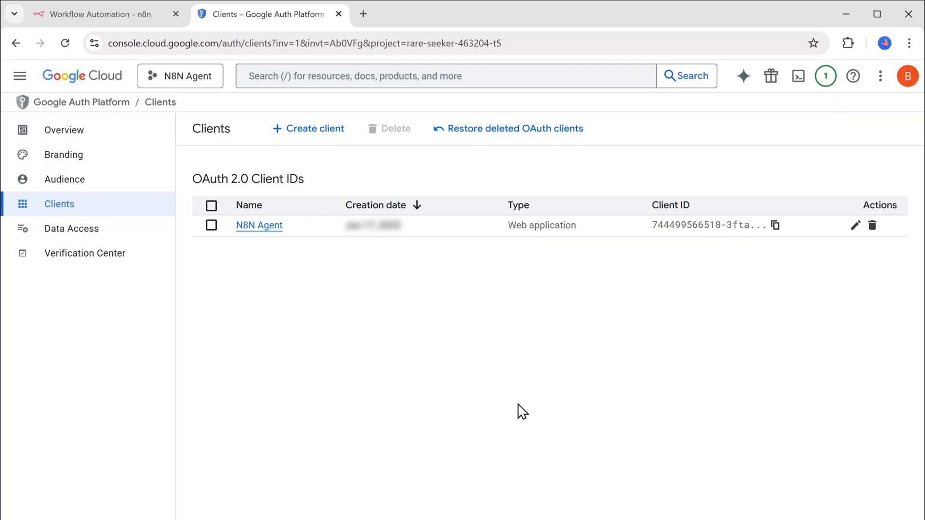
{"action": "left_click", "coordinate": [258, 225]}
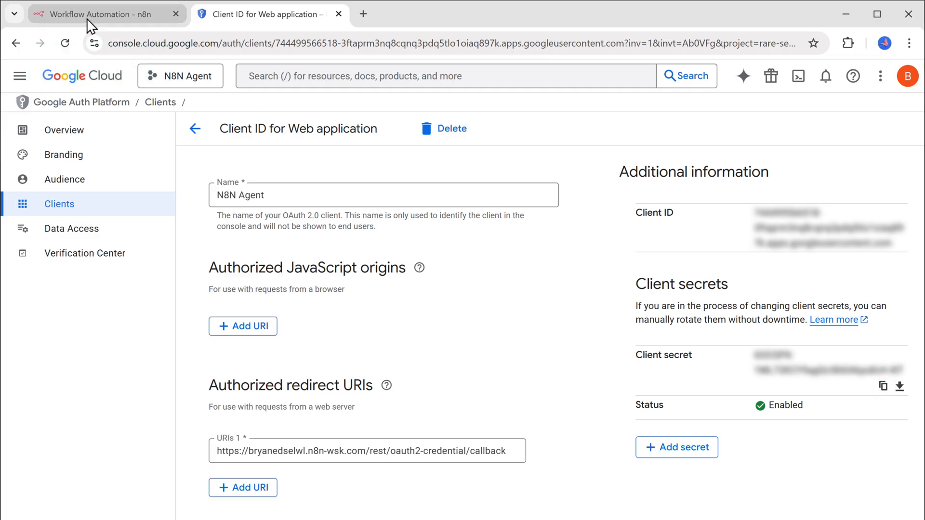
{"action": "left_click", "coordinate": [94, 14]}
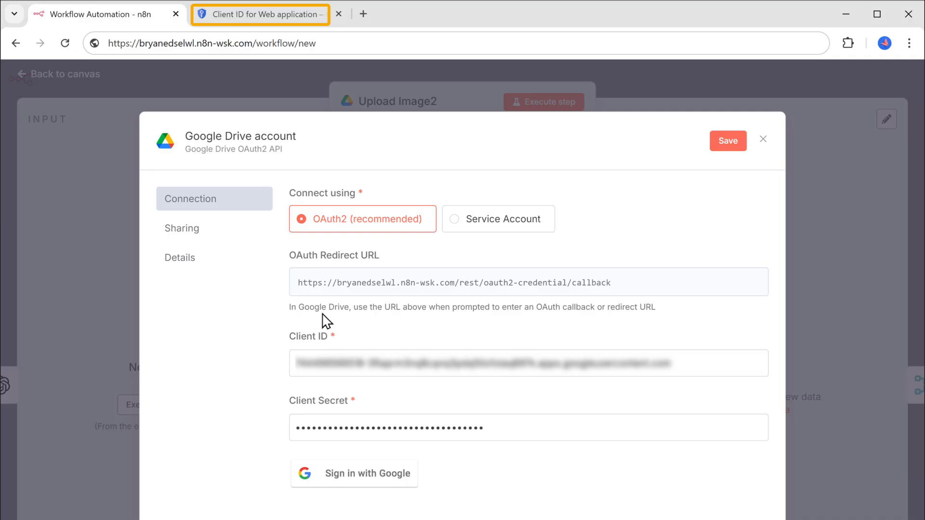
Open the Google Drive API page, then publish the OAuth app from Audience and confirm
{"action": "left_click", "coordinate": [260, 14]}
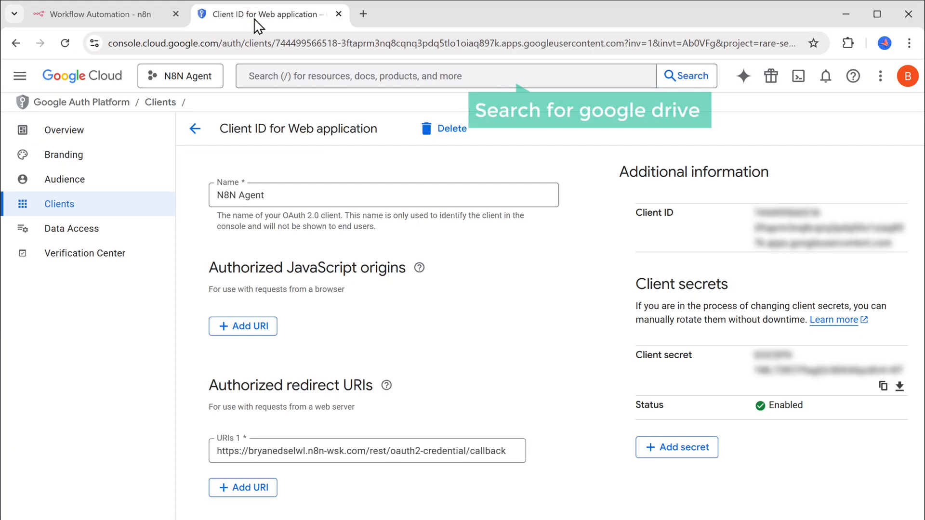
{"action": "type", "text": "Google Drive"}
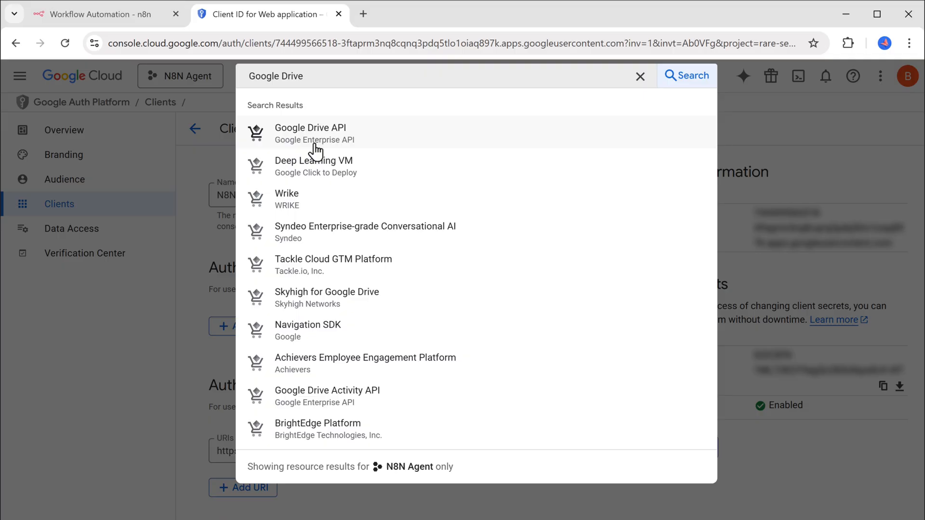
{"action": "left_click", "coordinate": [310, 128]}
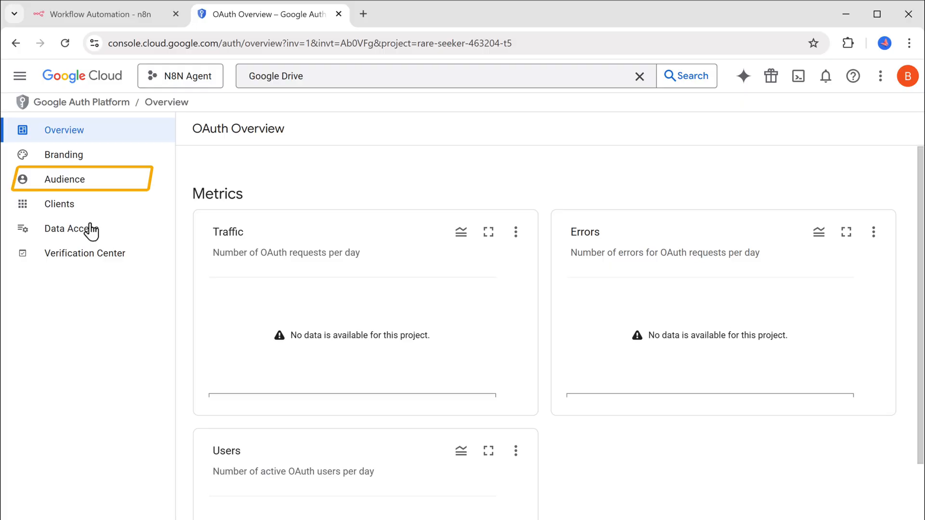
{"action": "left_click", "coordinate": [64, 180]}
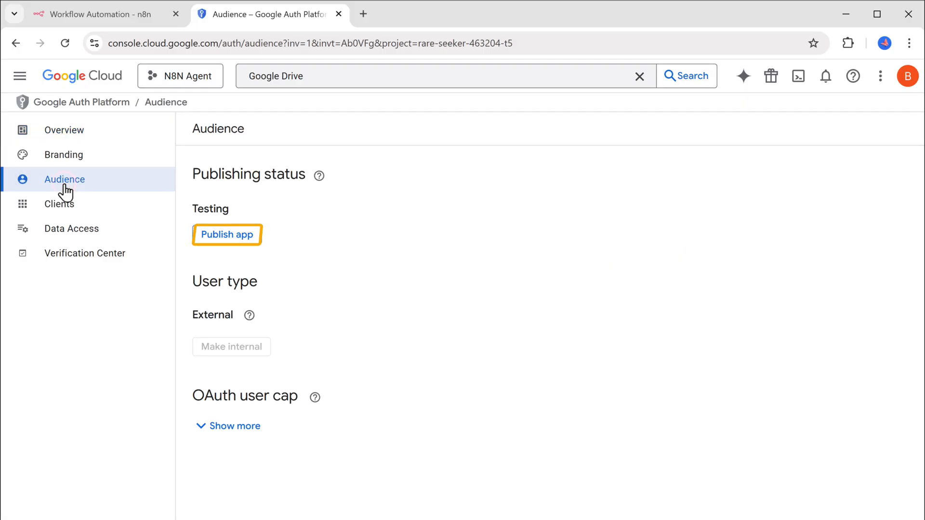
{"action": "left_click", "coordinate": [226, 235]}
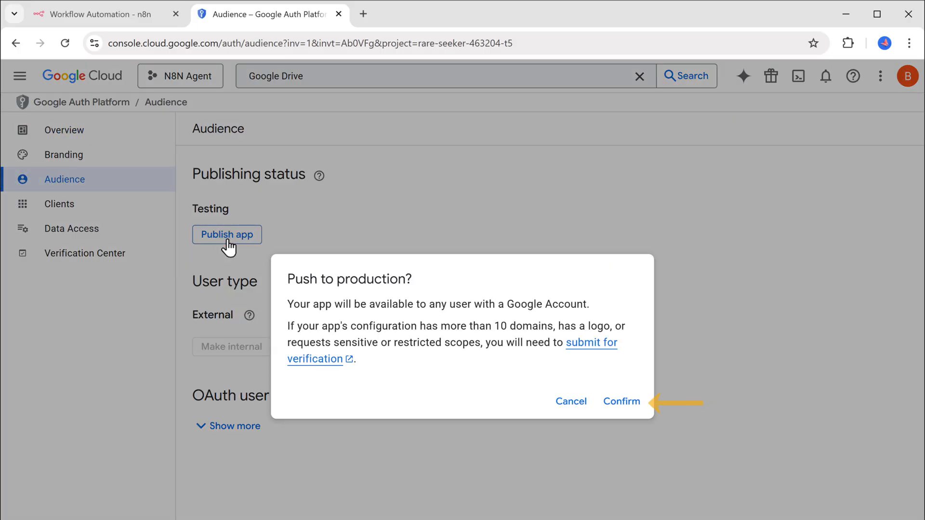
{"action": "left_click", "coordinate": [620, 401]}
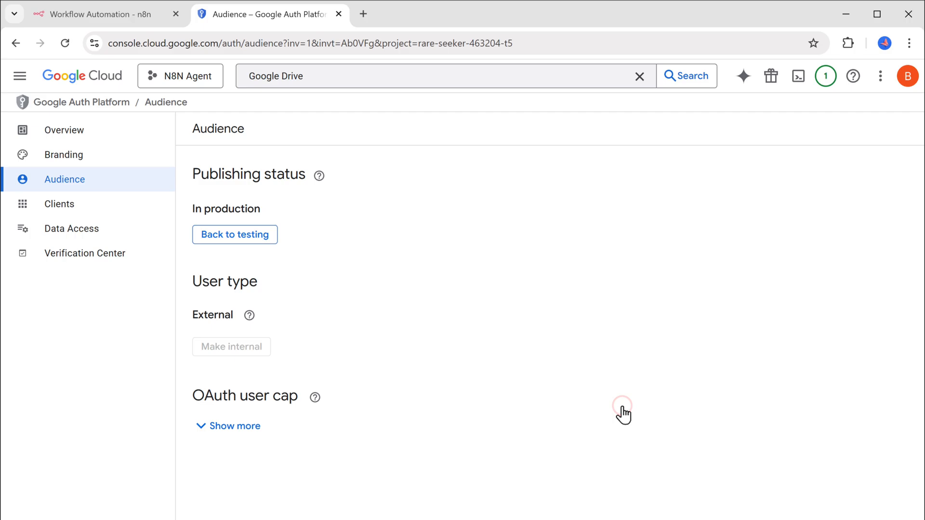
{"action": "mouse_move", "coordinate": [459, 293]}
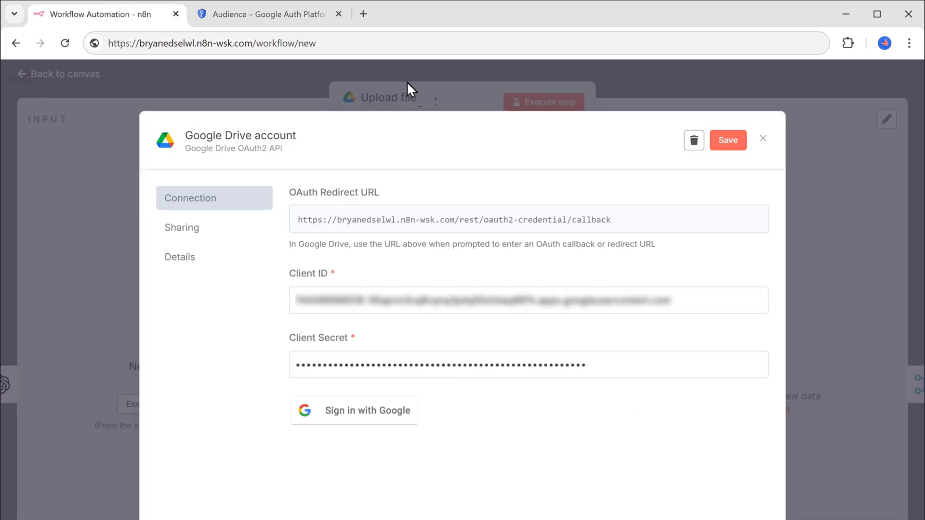
Save the Google Drive credential and sign in with Google, granting all Drive permissions
{"action": "left_click", "coordinate": [728, 139]}
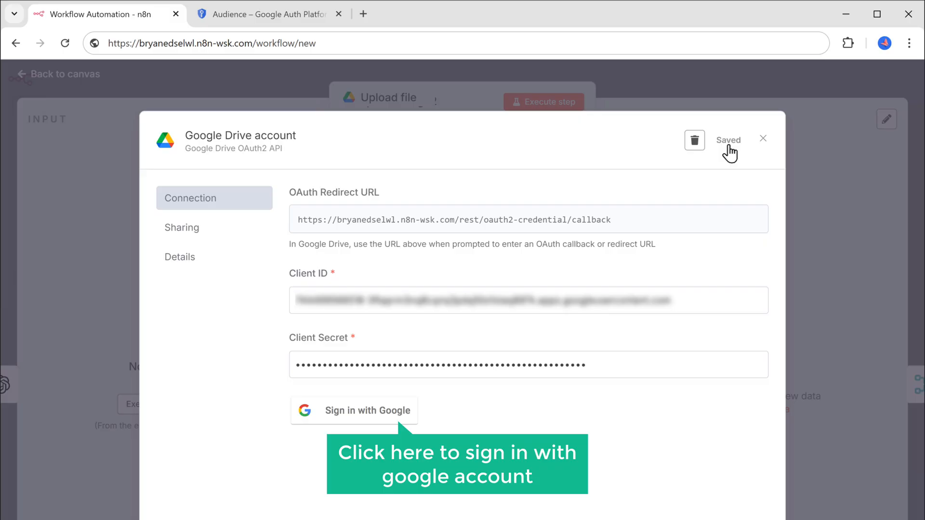
{"action": "left_click", "coordinate": [354, 411]}
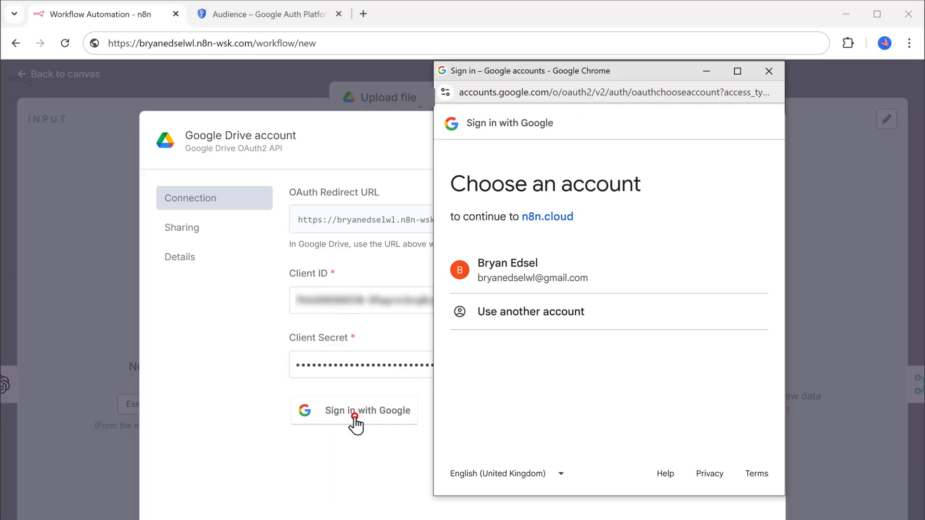
{"action": "left_click", "coordinate": [531, 270]}
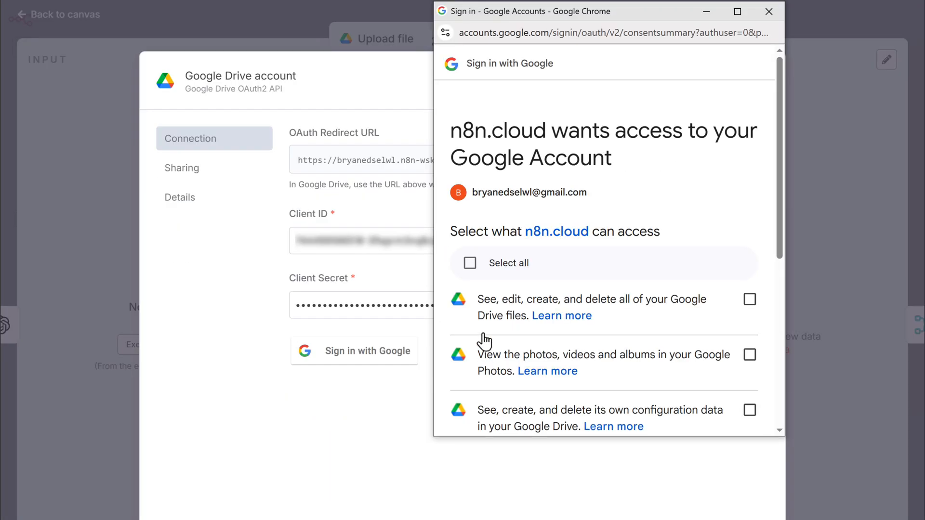
{"action": "left_click", "coordinate": [469, 263]}
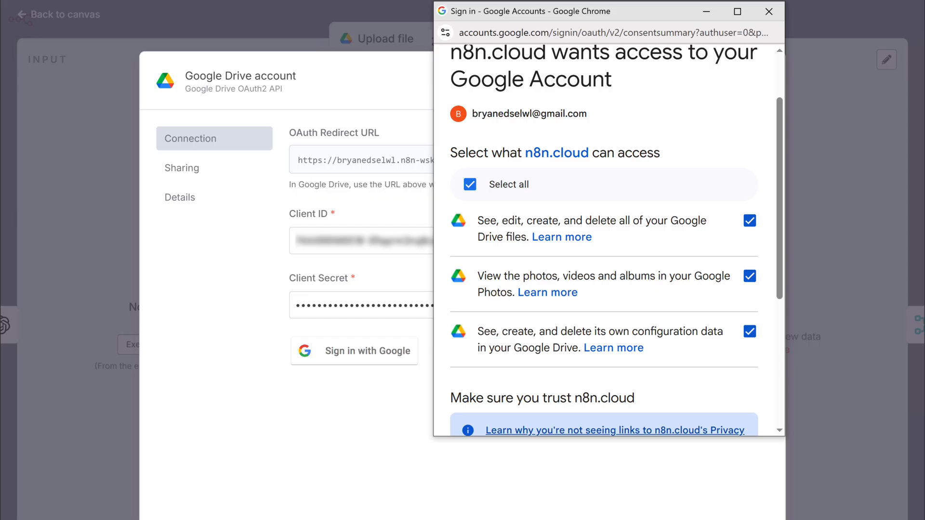
{"action": "scroll", "scroll_direction": "down", "scroll_amount": 3}
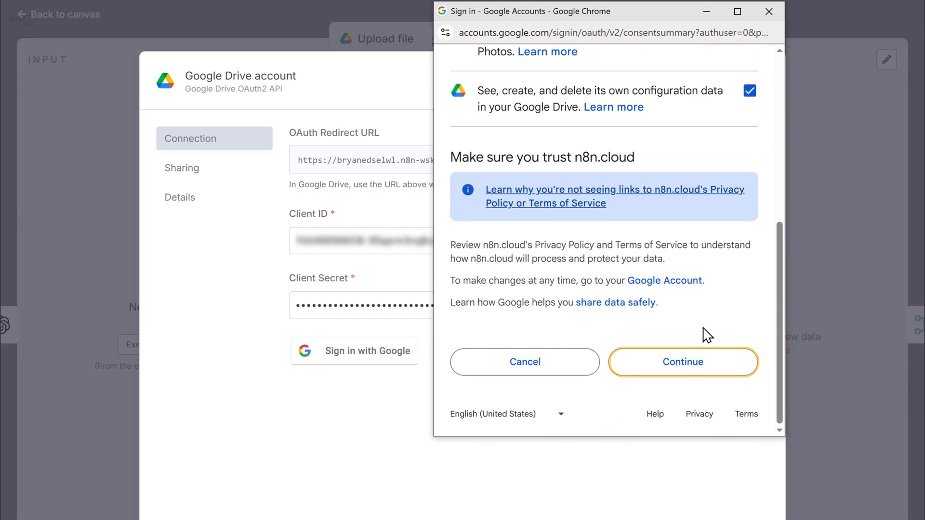
{"action": "left_click", "coordinate": [683, 362]}
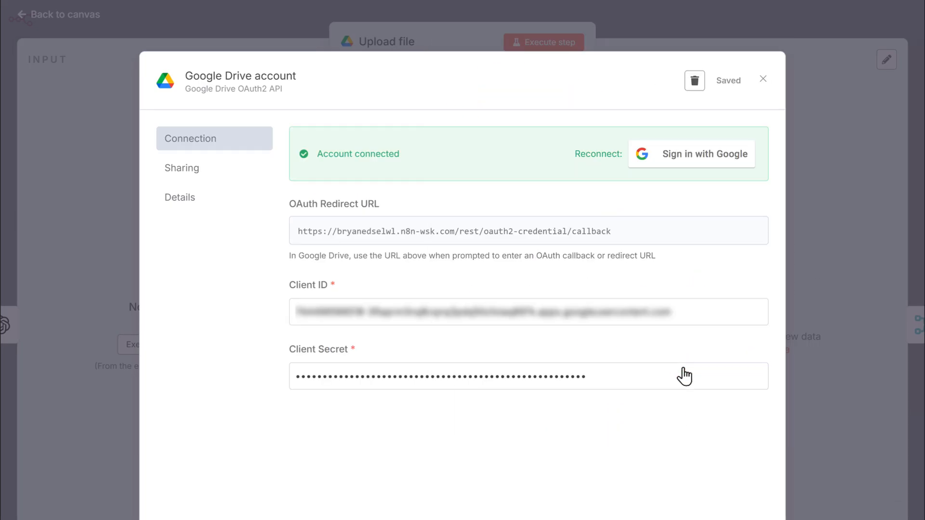
{"action": "left_click", "coordinate": [762, 79]}
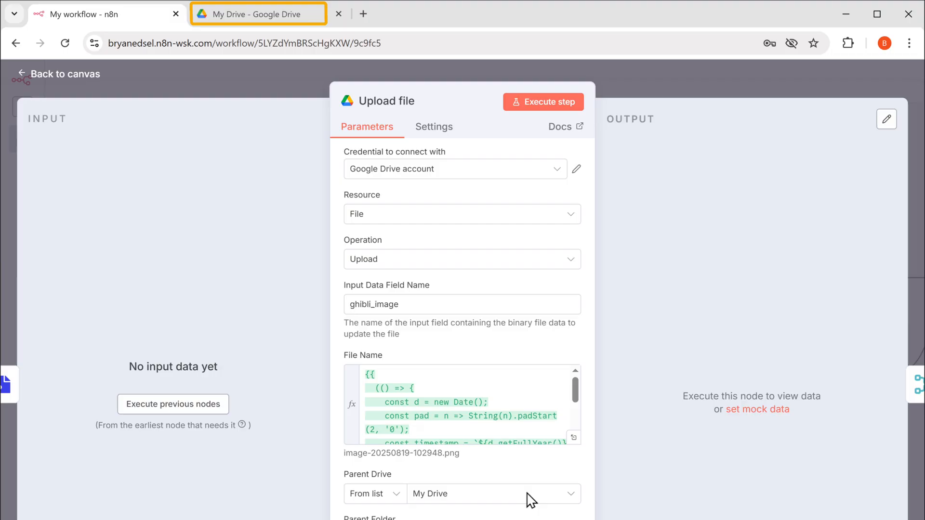
Create a 'Ghibli Images' folder in My Drive
{"action": "left_click", "coordinate": [258, 14]}
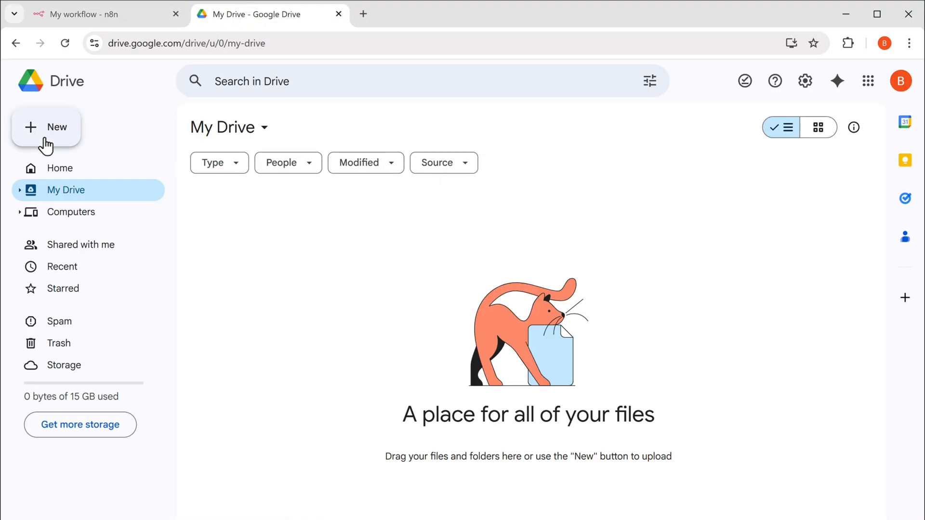
{"action": "left_click", "coordinate": [46, 126]}
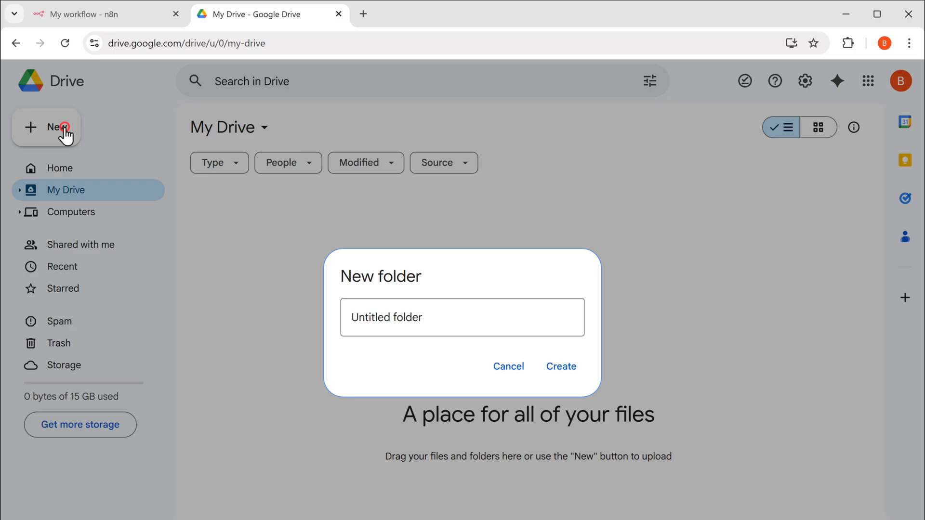
{"action": "left_click", "coordinate": [462, 318]}
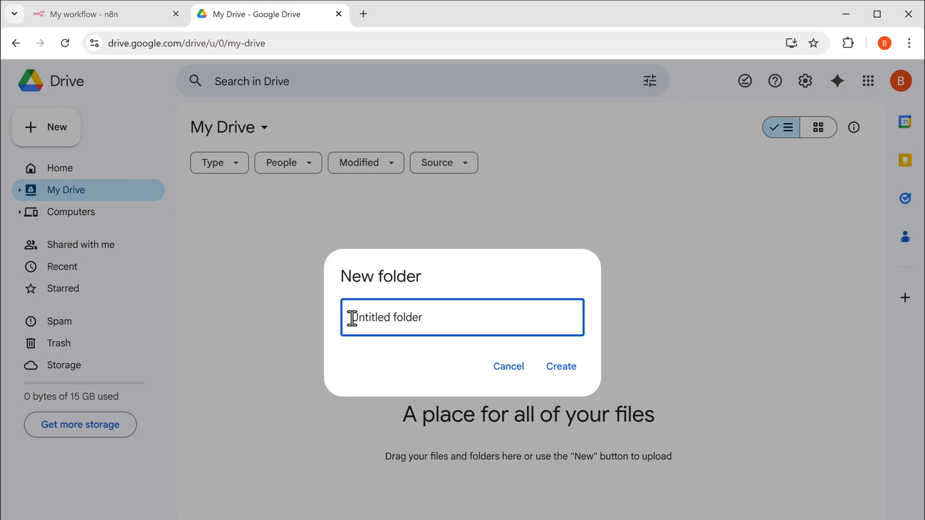
{"action": "type", "text": "Ghibli Images"}
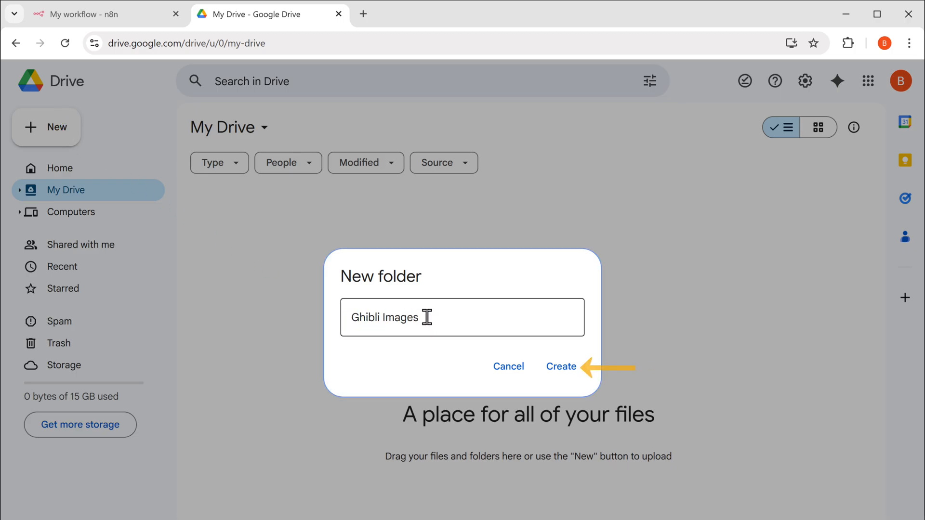
{"action": "left_click", "coordinate": [560, 366]}
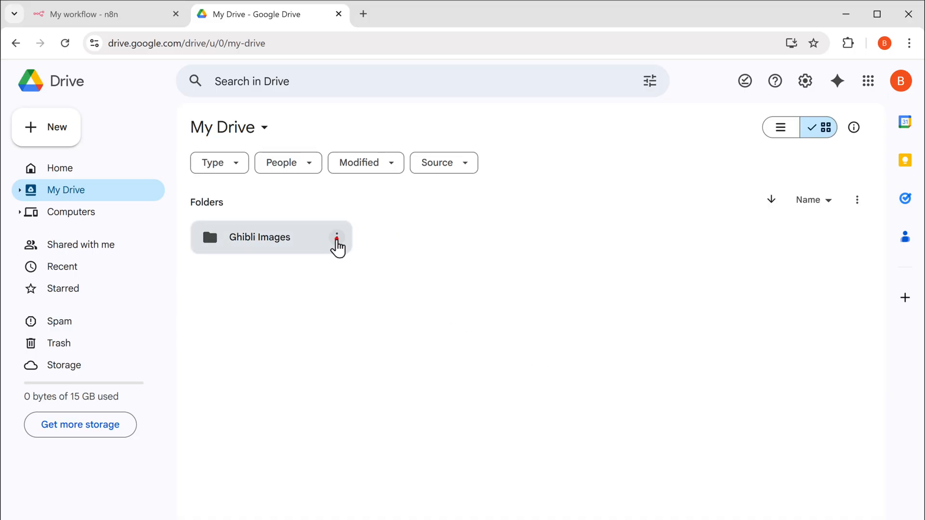
Share Ghibli Images so anyone with the link can view it
{"action": "left_click", "coordinate": [337, 237]}
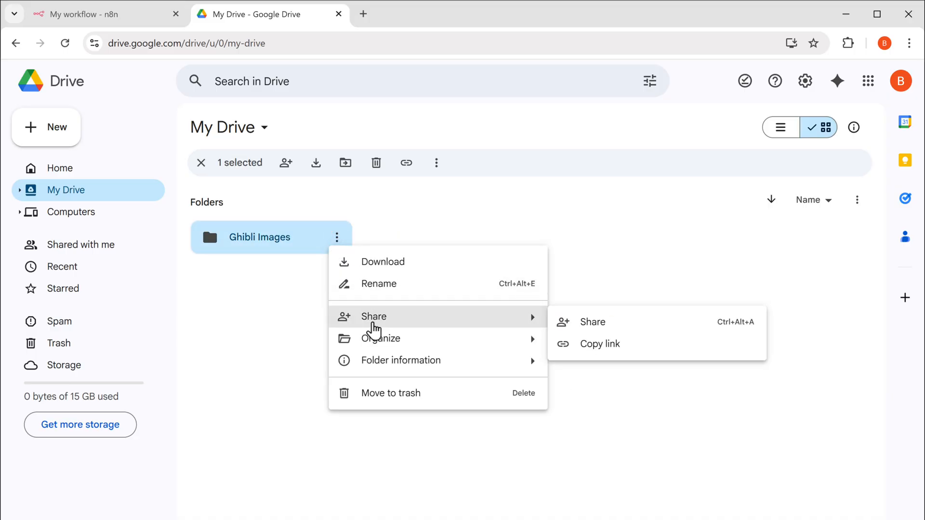
{"action": "left_click", "coordinate": [593, 321]}
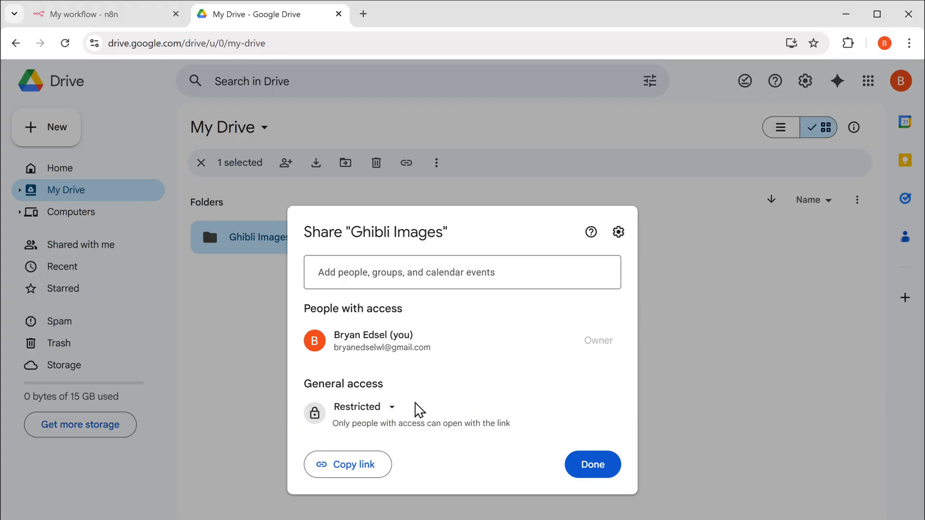
{"action": "left_click", "coordinate": [363, 407]}
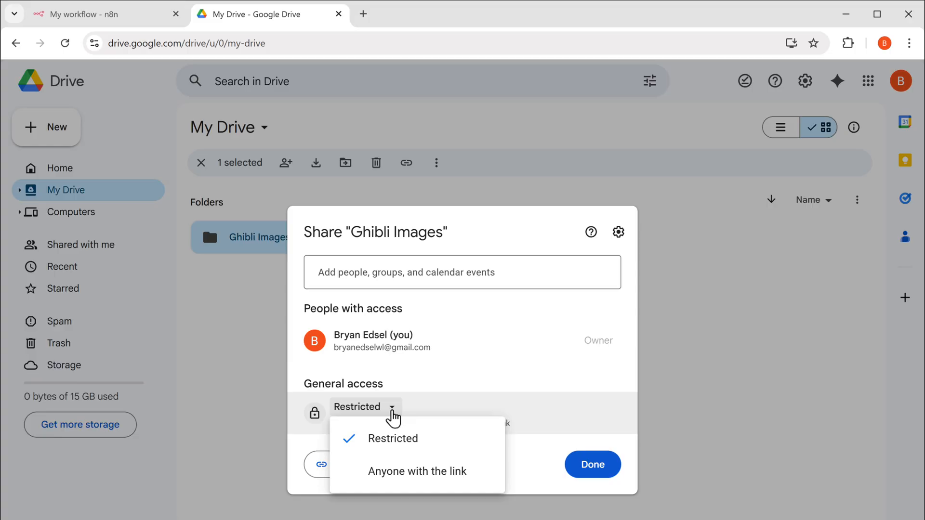
{"action": "left_click", "coordinate": [416, 471]}
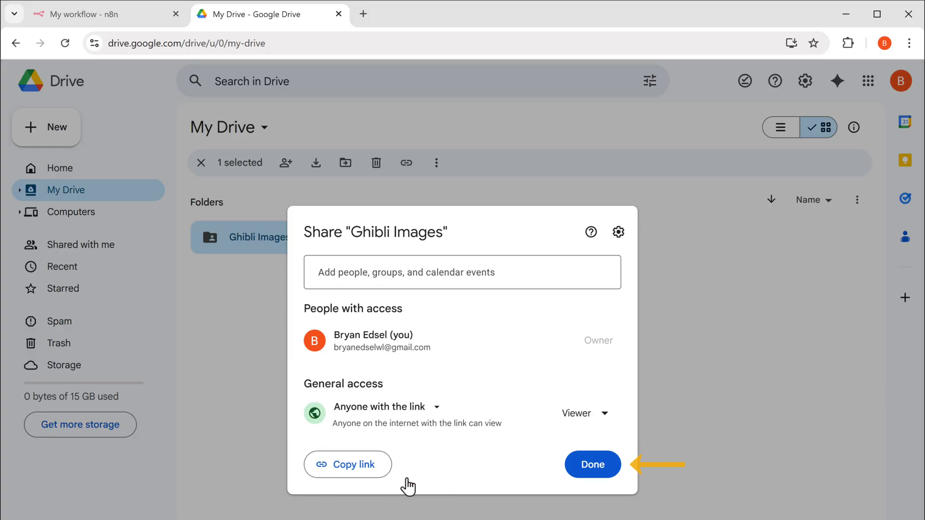
{"action": "left_click", "coordinate": [592, 464]}
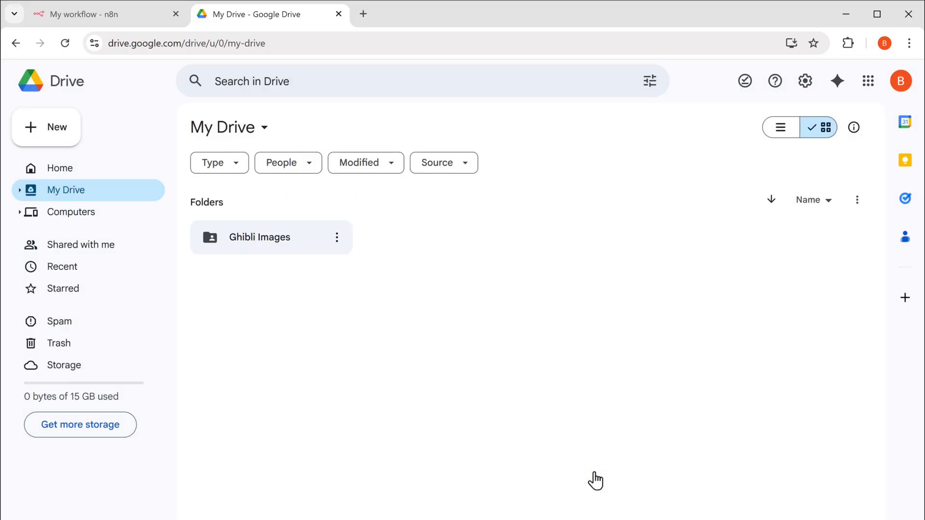
{"action": "mouse_move", "coordinate": [213, 129]}
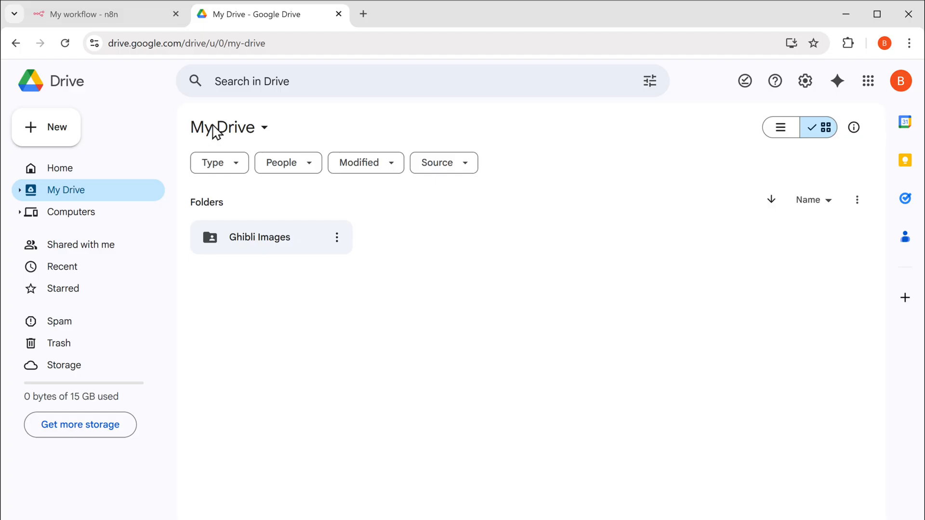
{"action": "left_click", "coordinate": [106, 14]}
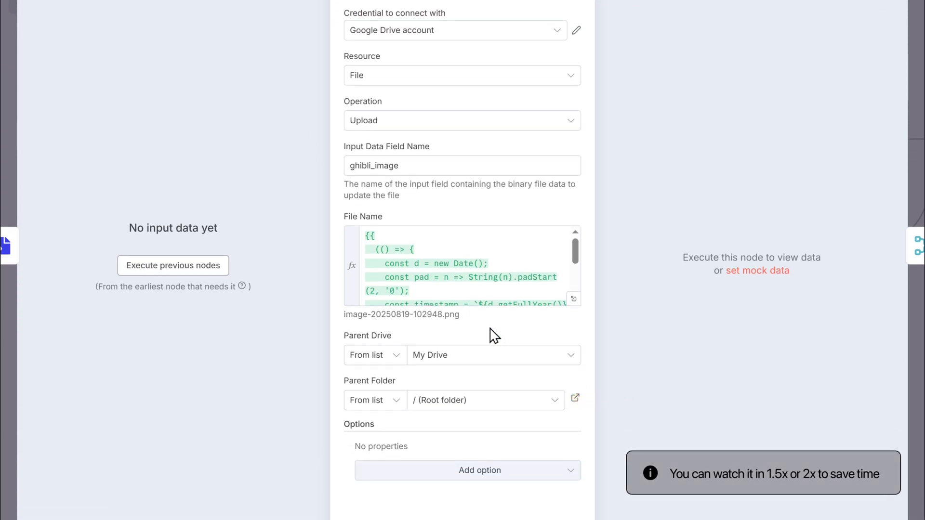
Set the Upload file node's Parent Folder to Ghibli Images
{"action": "left_click", "coordinate": [485, 400]}
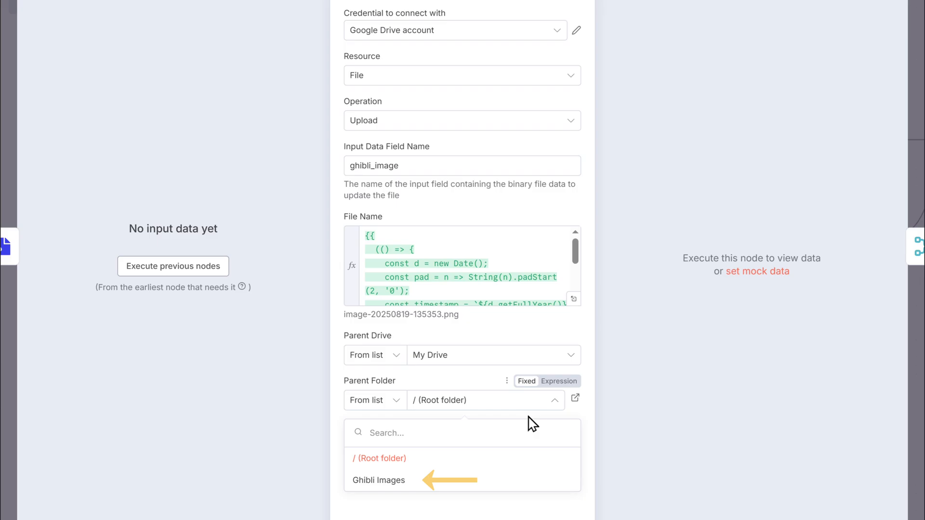
{"action": "left_click", "coordinate": [378, 479]}
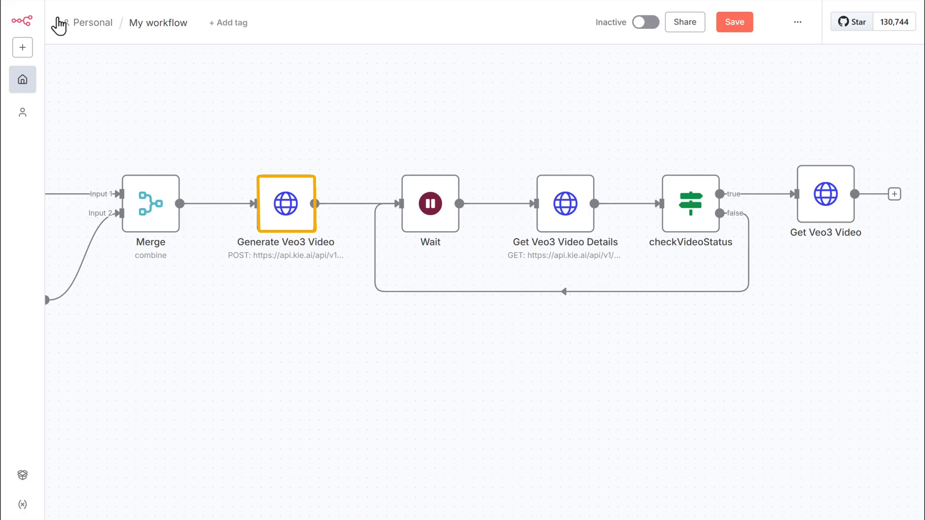
Visit kie.ai, sign in with Google, and open the API Key page
{"action": "left_click", "coordinate": [124, 82]}
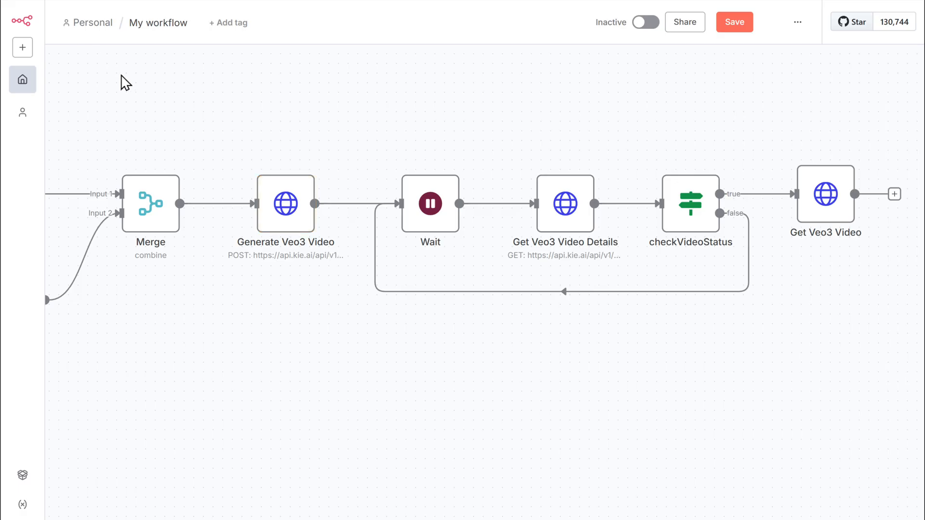
{"action": "double_click", "coordinate": [286, 203]}
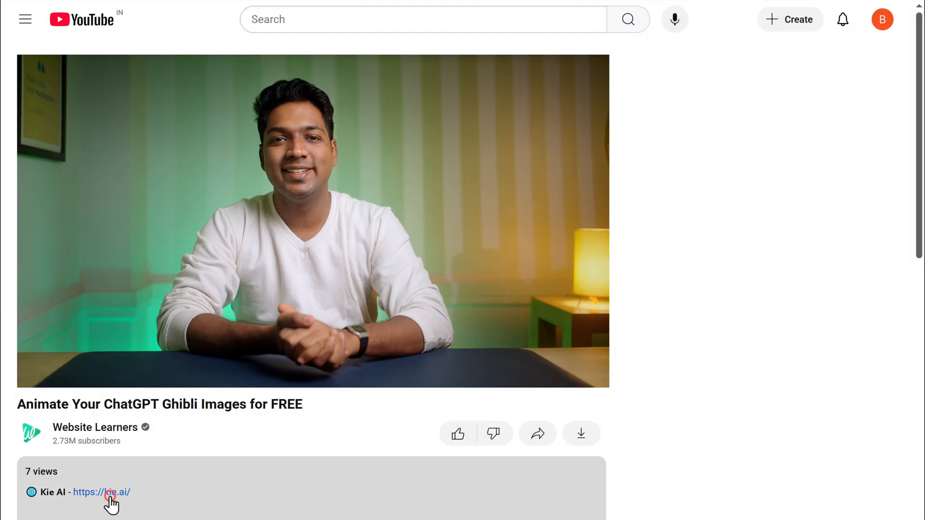
{"action": "left_click", "coordinate": [102, 492]}
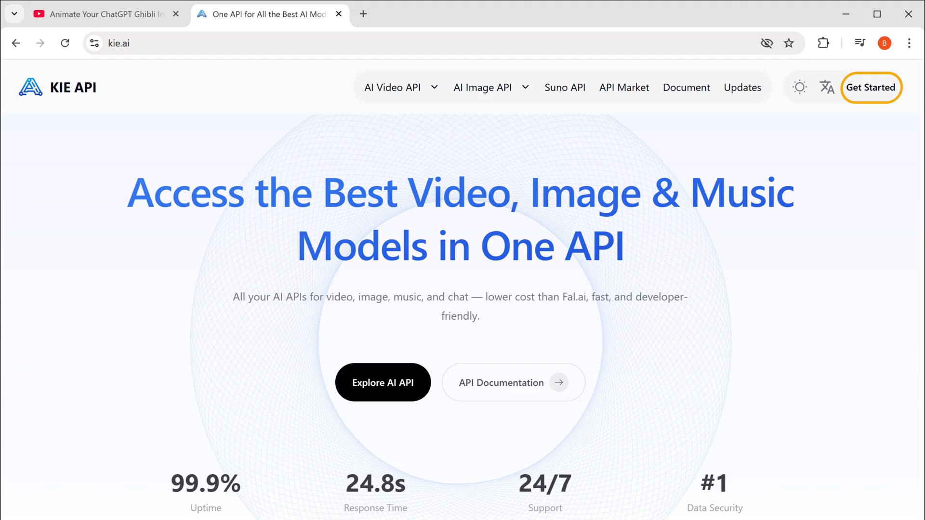
{"action": "left_click", "coordinate": [872, 87]}
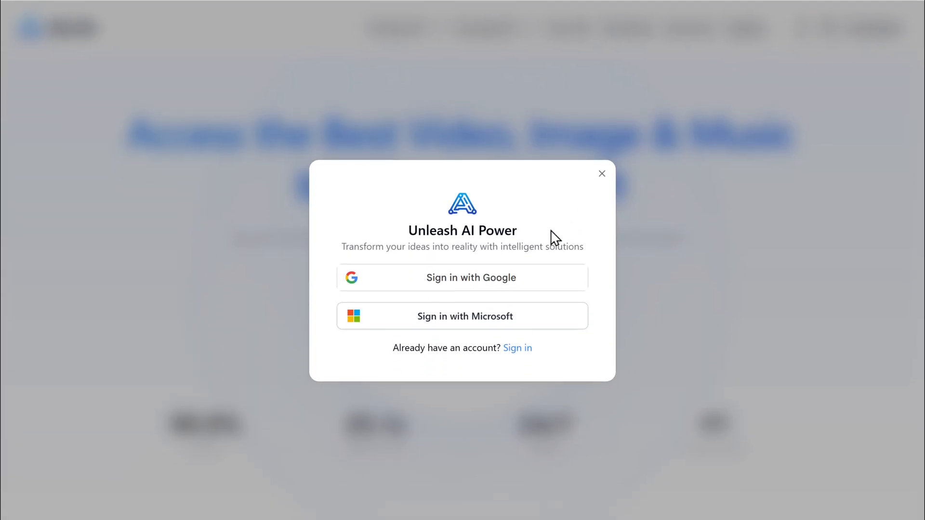
{"action": "left_click", "coordinate": [462, 278]}
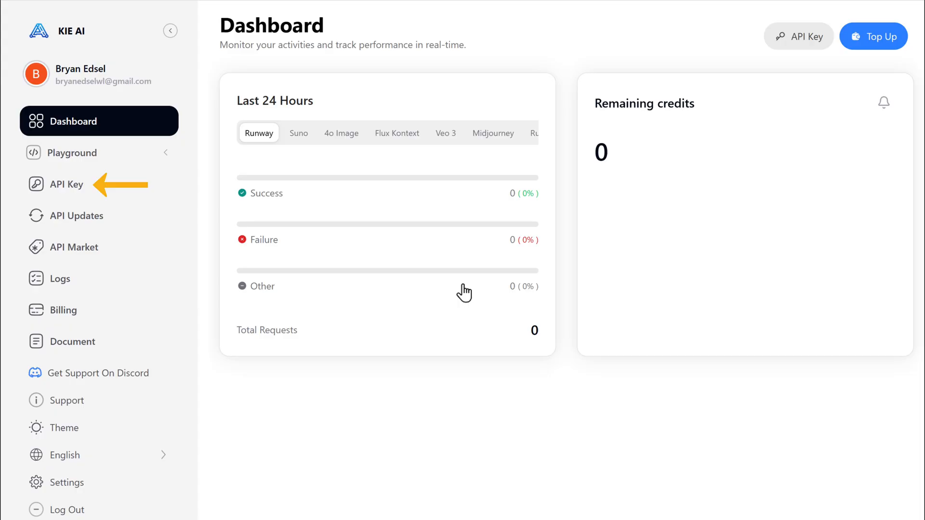
{"action": "left_click", "coordinate": [65, 183]}
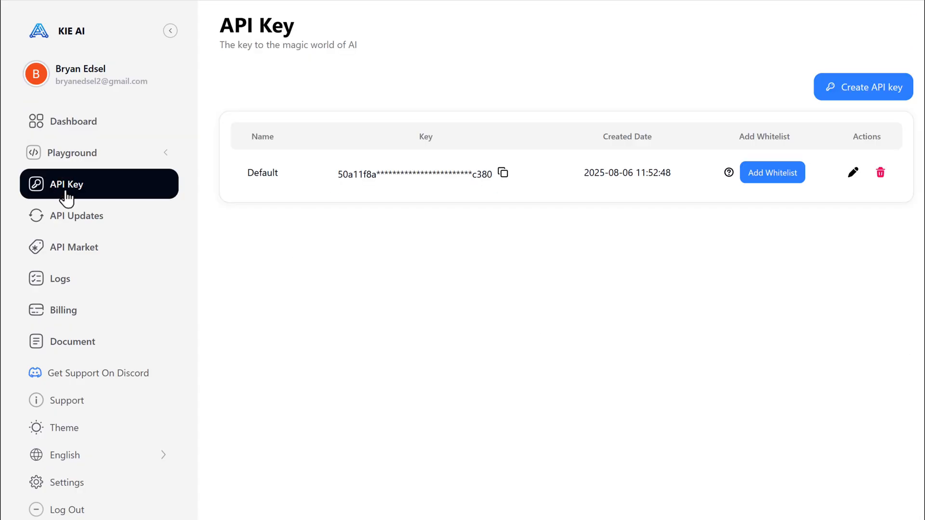
{"action": "mouse_move", "coordinate": [409, 189]}
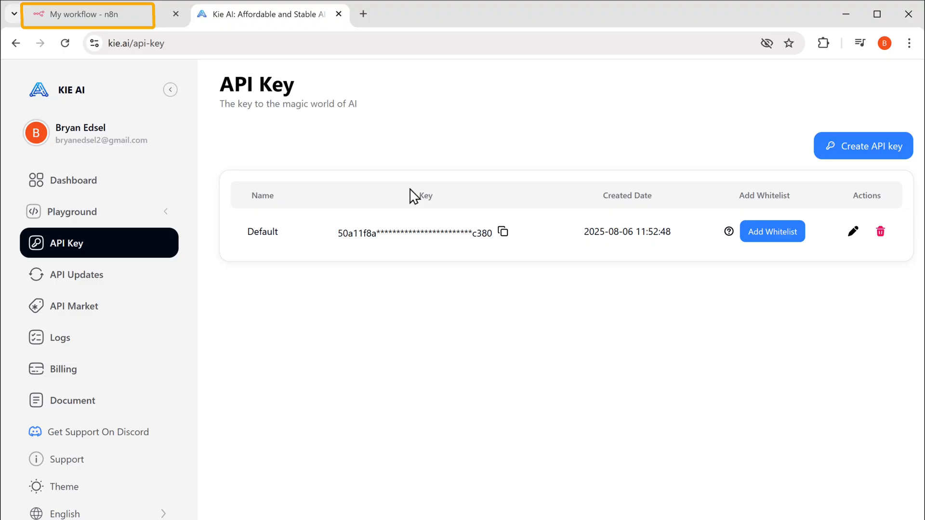
Paste the Kie AI key after 'Bearer' in Generate Veo3 Video's Authorization header
{"action": "left_click", "coordinate": [87, 14]}
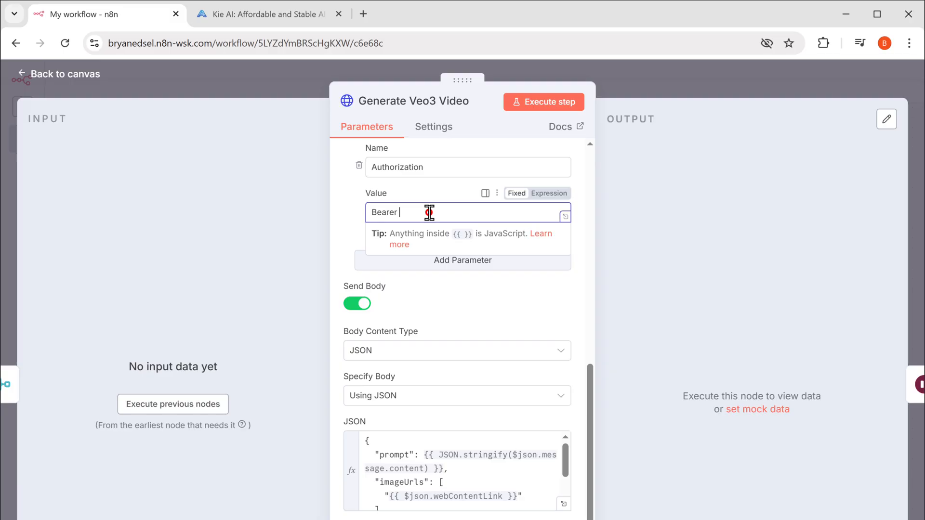
{"action": "right_click", "coordinate": [429, 212]}
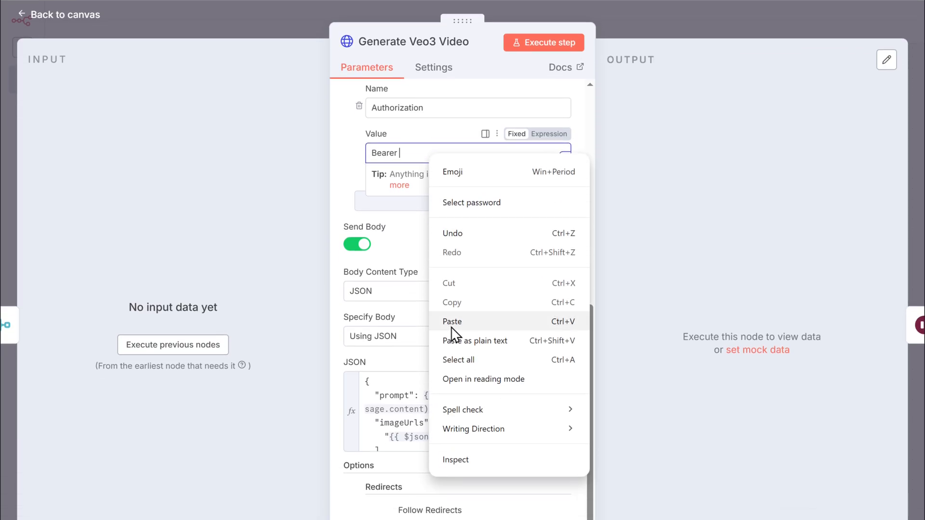
{"action": "left_click", "coordinate": [452, 321]}
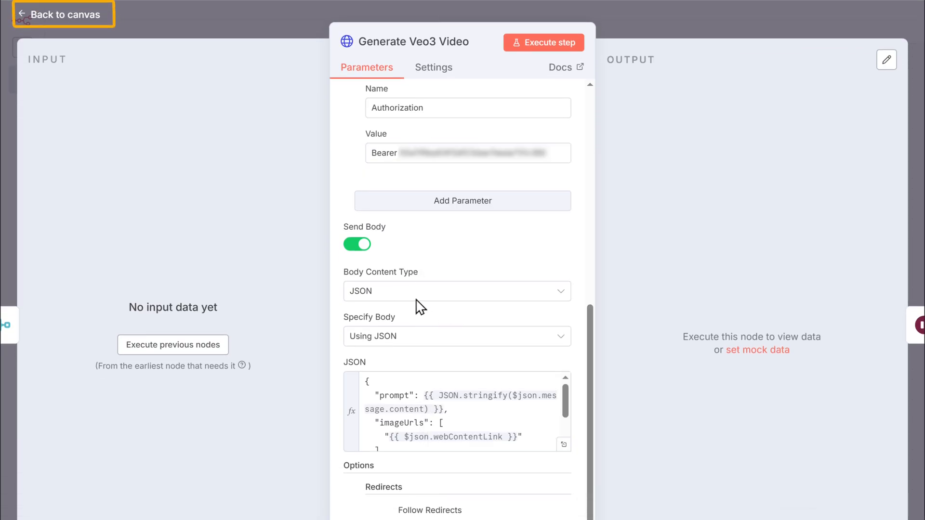
{"action": "left_click", "coordinate": [59, 14]}
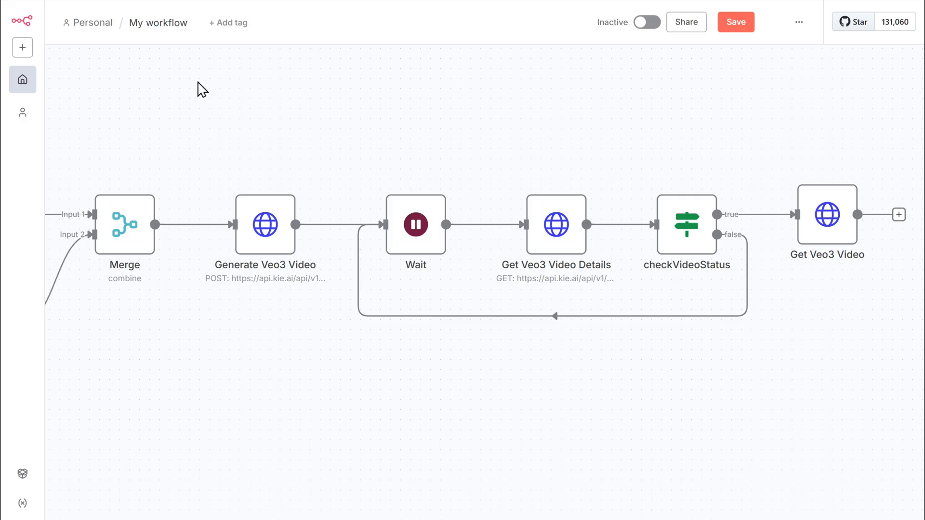
Replace <key> with the Kie AI key in Get Veo3 Video Details' Bearer Authorization value
{"action": "double_click", "coordinate": [555, 224]}
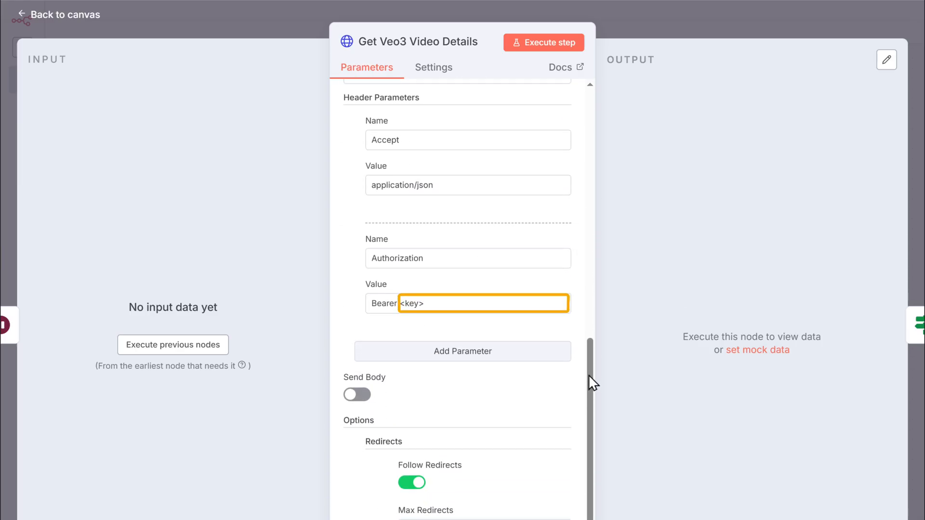
{"action": "left_click", "coordinate": [467, 303]}
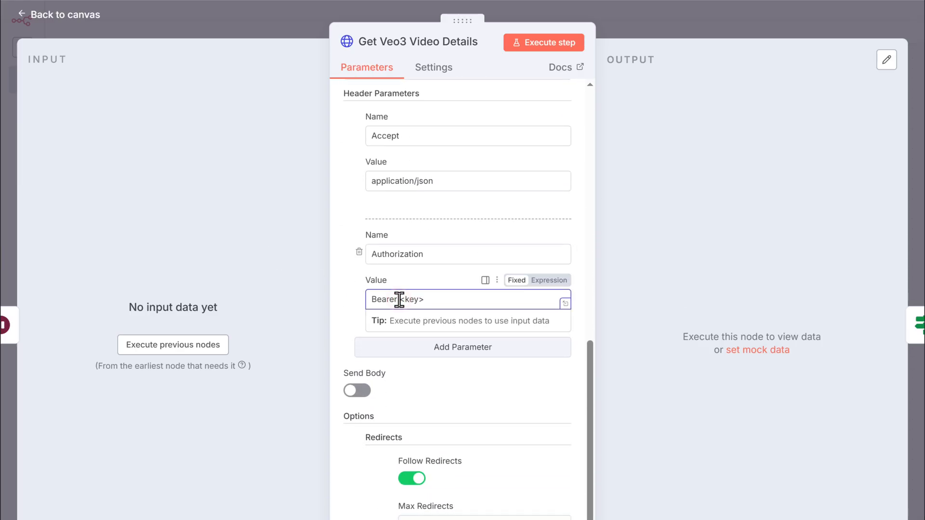
{"action": "right_click", "coordinate": [402, 299]}
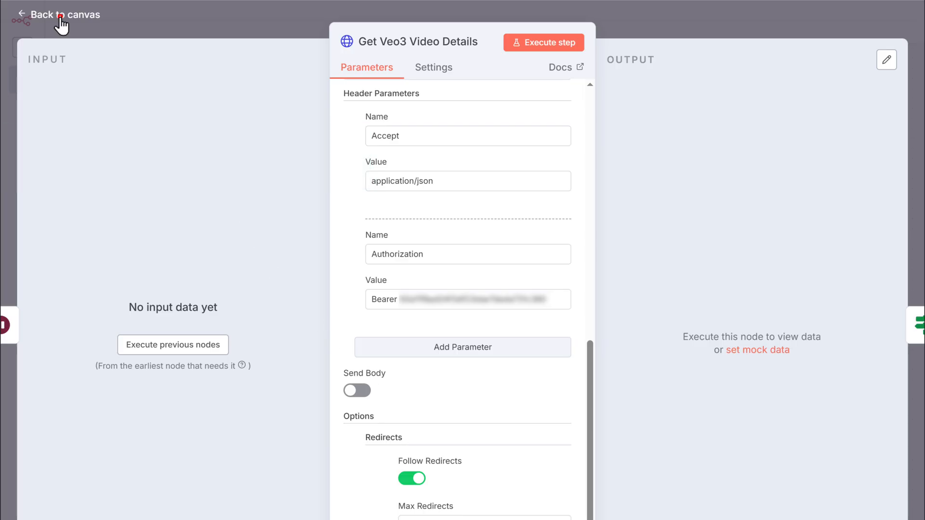
{"action": "left_click", "coordinate": [63, 14]}
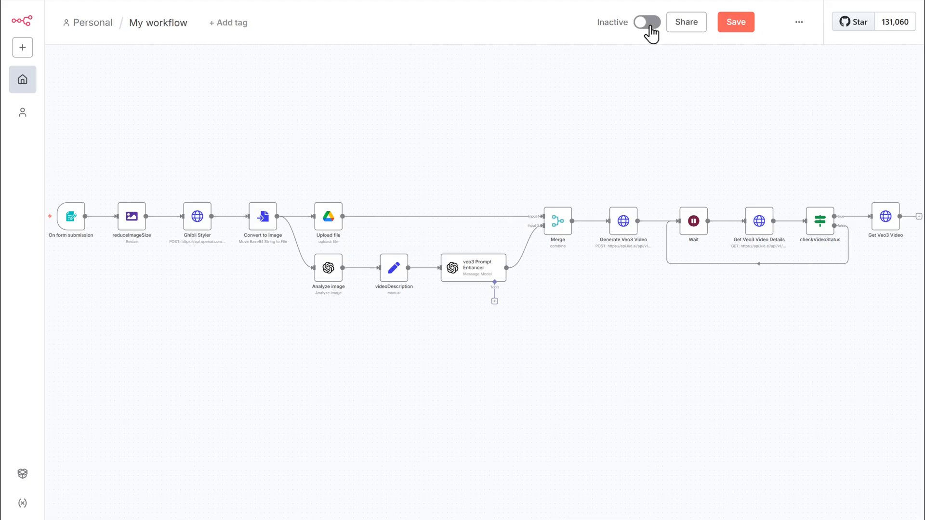
Activate the workflow, rename it 'Ghibli Video', and save it
{"action": "left_click", "coordinate": [646, 21]}
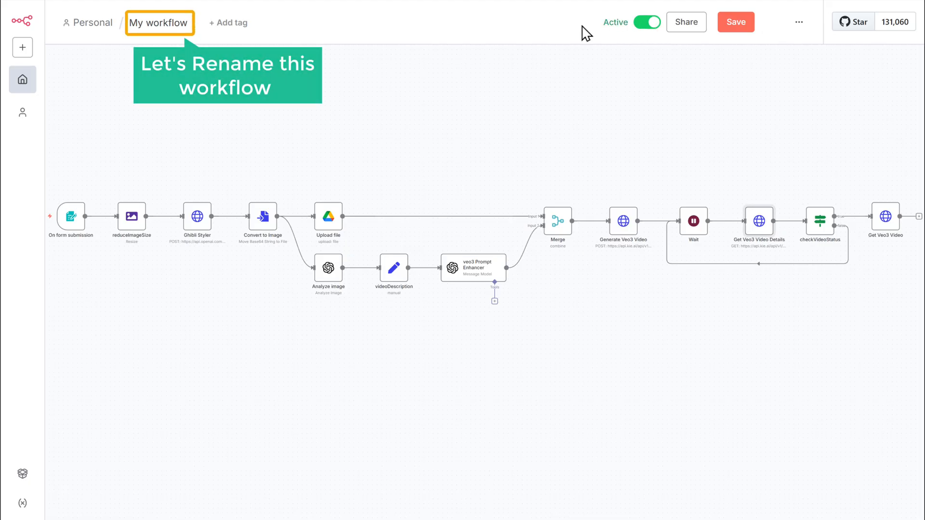
{"action": "left_click", "coordinate": [159, 23]}
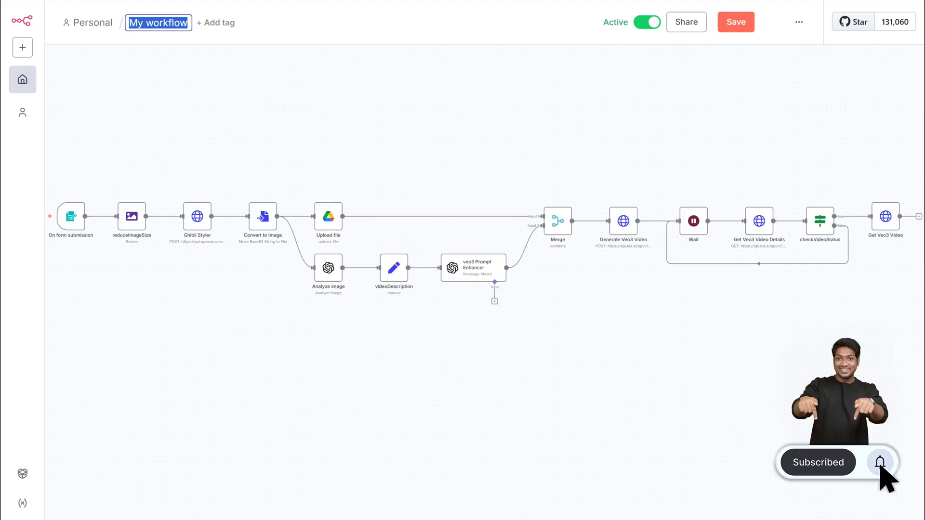
{"action": "type", "text": "Ghibli Video"}
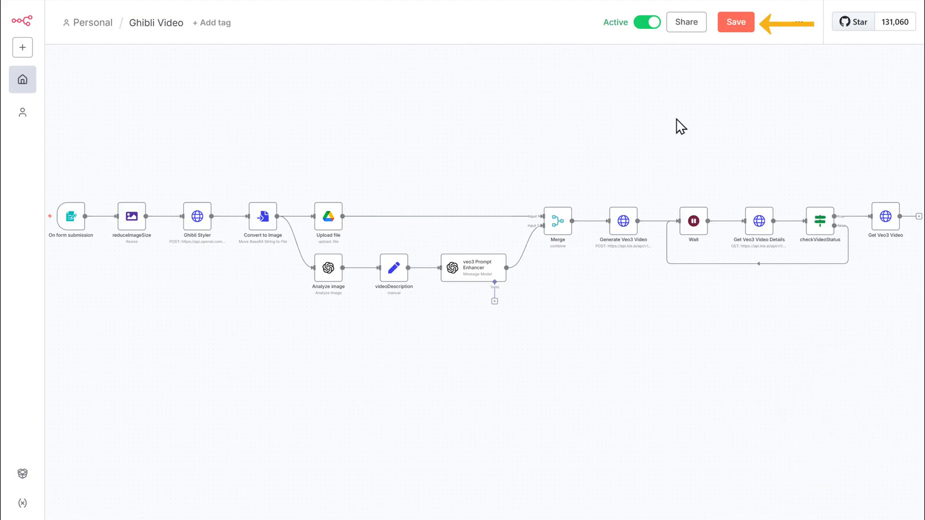
{"action": "left_click", "coordinate": [735, 22]}
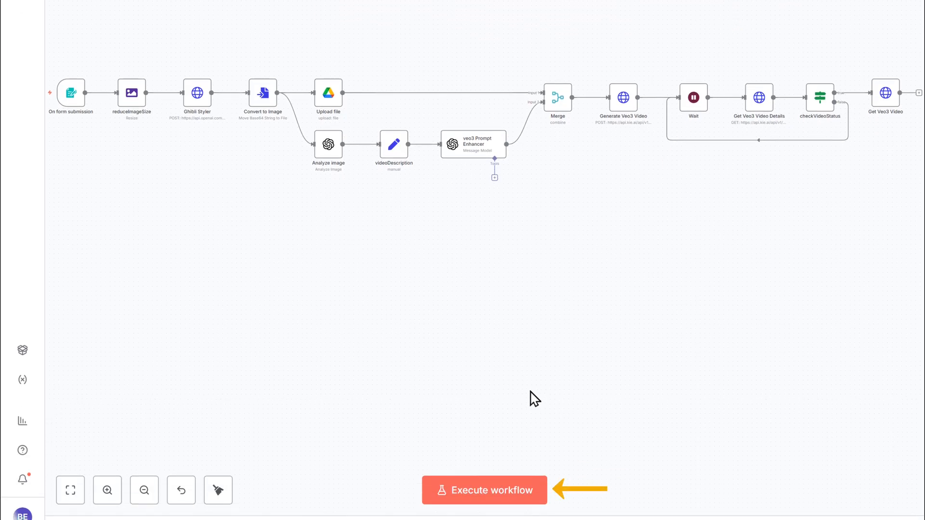
Execute the workflow and upload an image file through its test form
{"action": "left_click", "coordinate": [483, 491]}
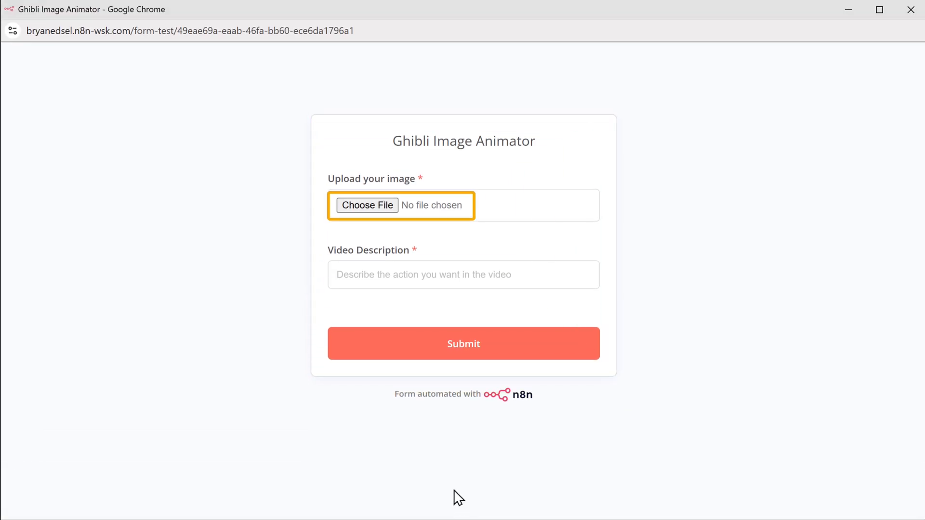
{"action": "left_click", "coordinate": [367, 205]}
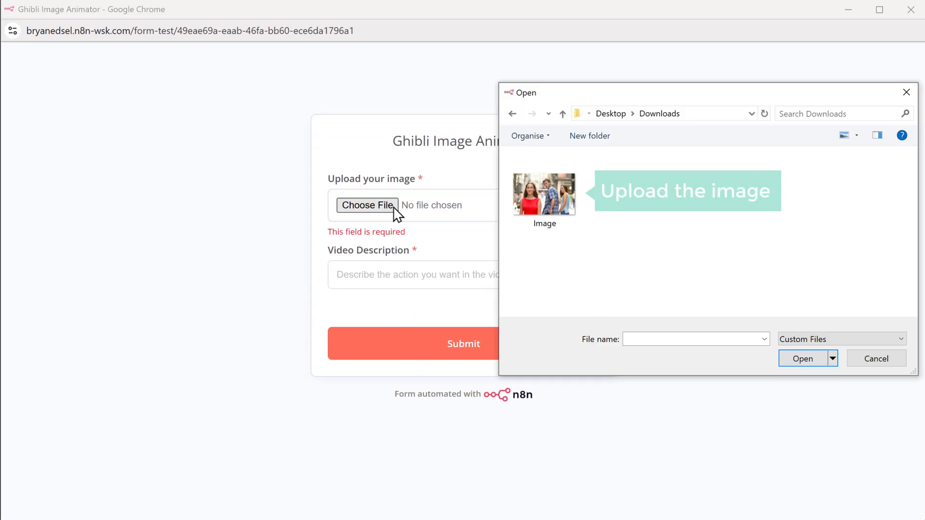
{"action": "left_click", "coordinate": [801, 358]}
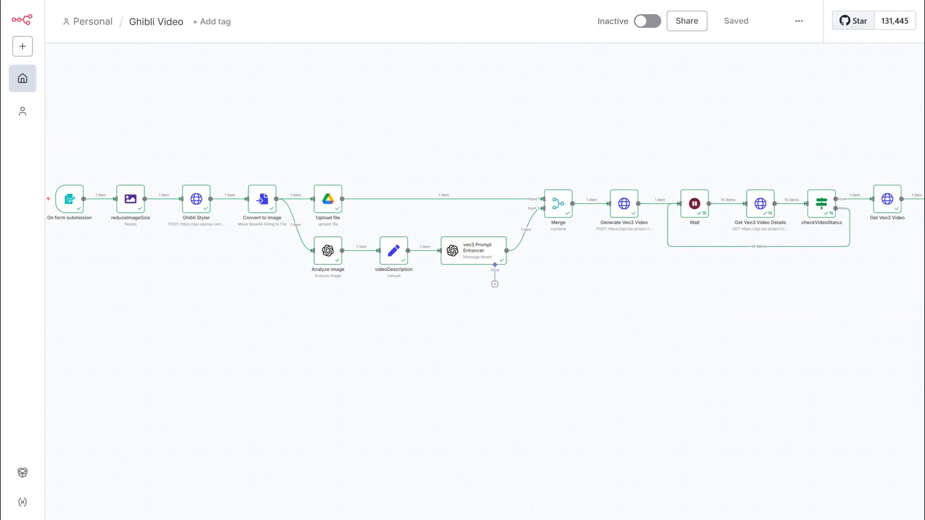
Download the 3.2 MB mp4 from Get Veo3 Video's binary output
{"action": "double_click", "coordinate": [886, 198]}
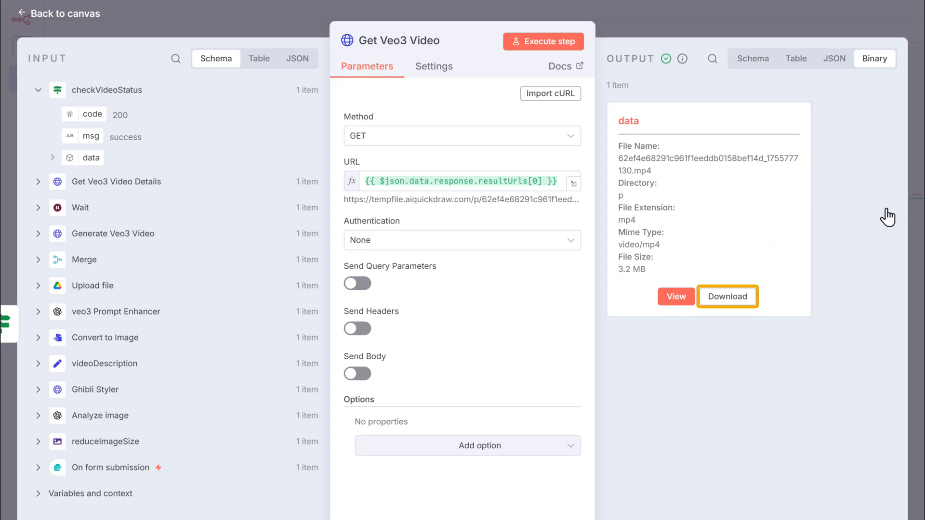
{"action": "left_click", "coordinate": [728, 296]}
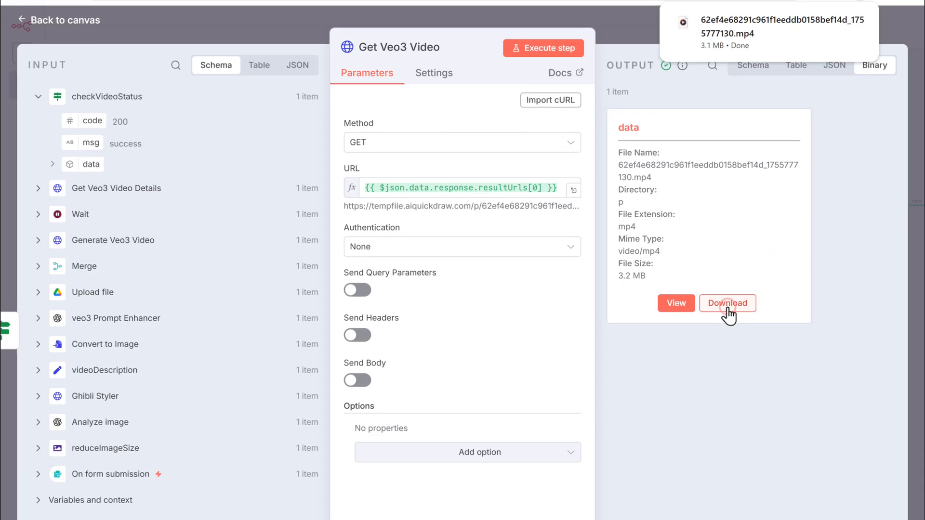